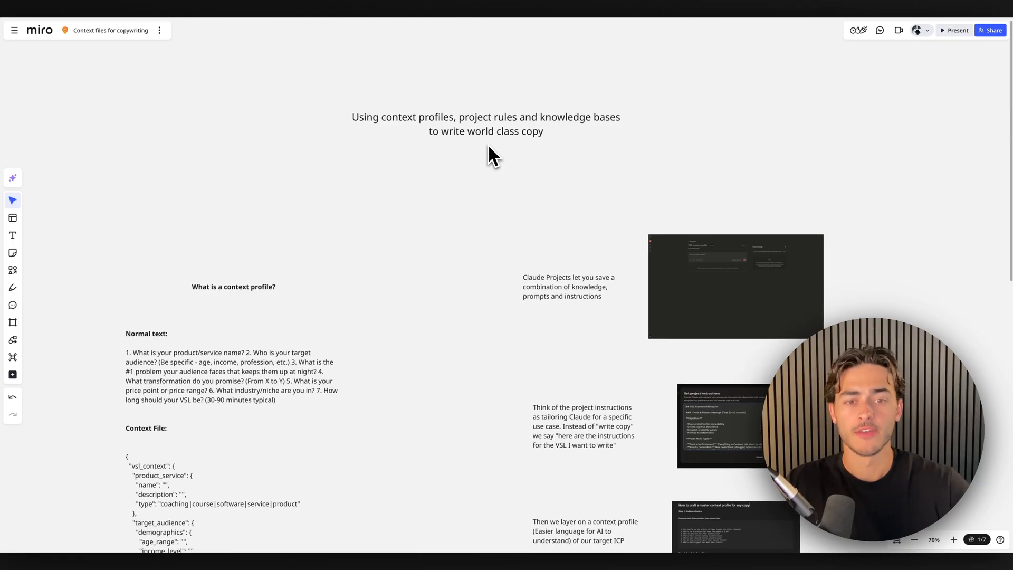
mouse_move(478, 183)
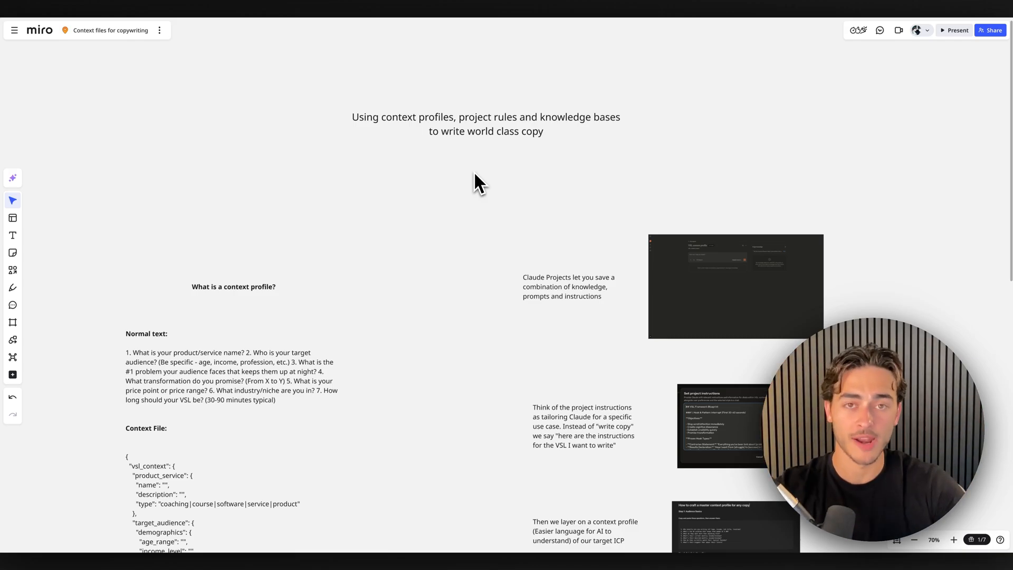
mouse_move(500, 283)
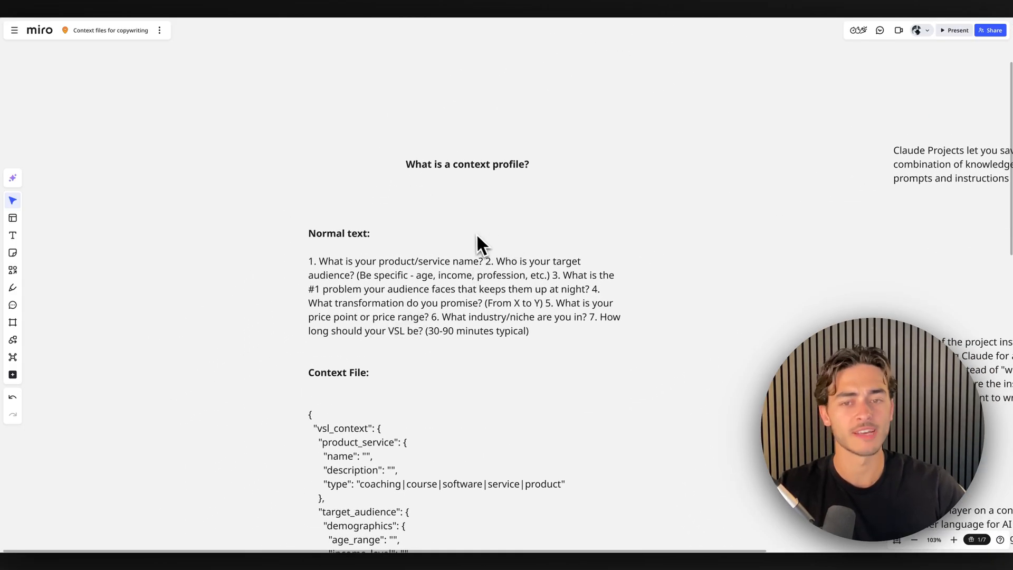
mouse_move(451, 236)
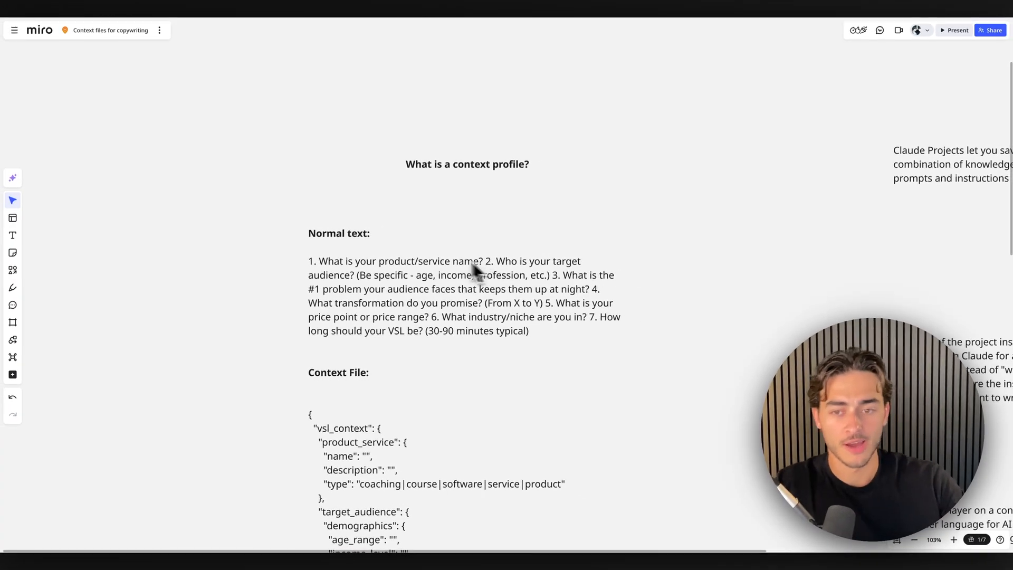
mouse_move(497, 288)
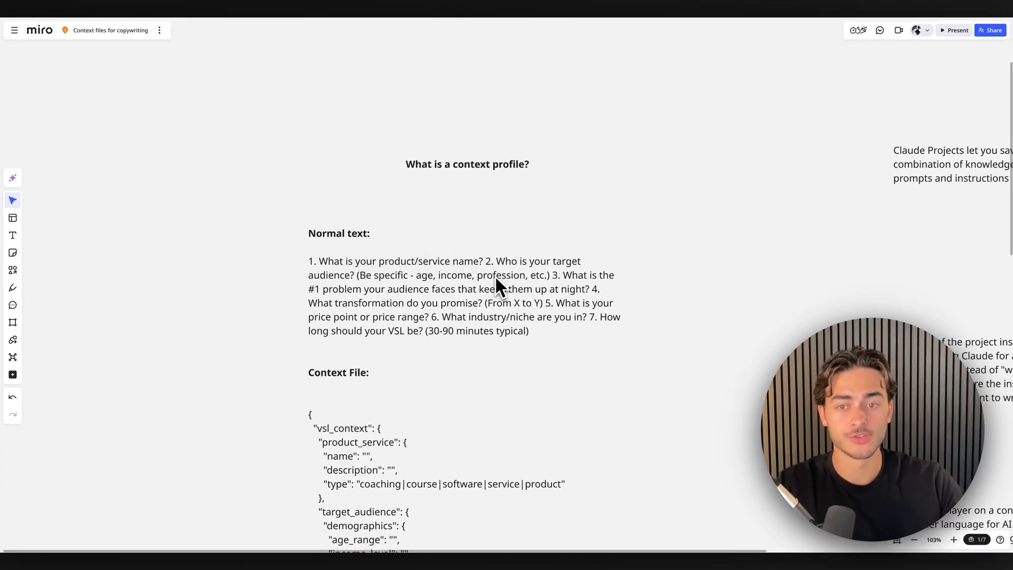
mouse_move(538, 295)
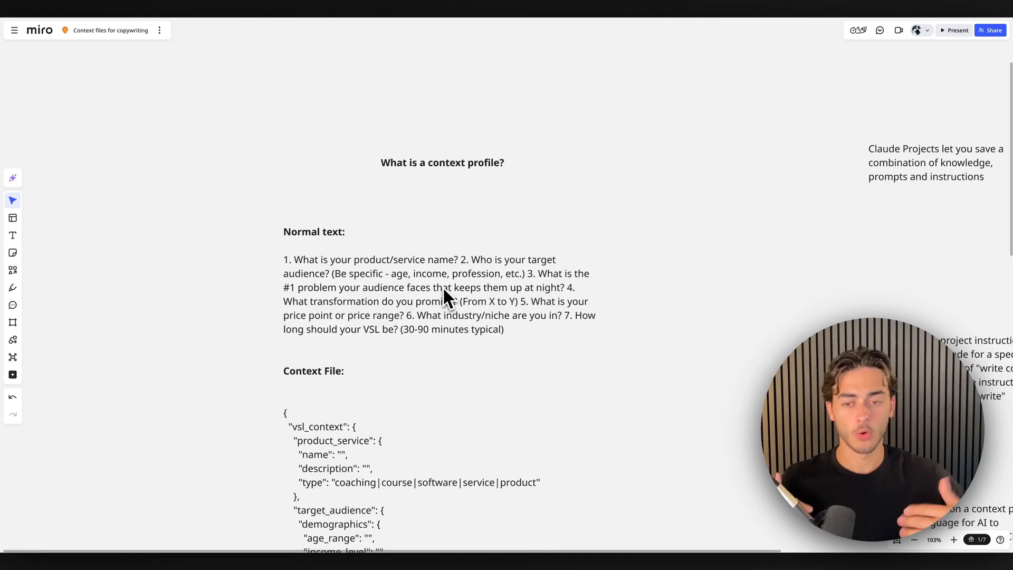
mouse_move(446, 256)
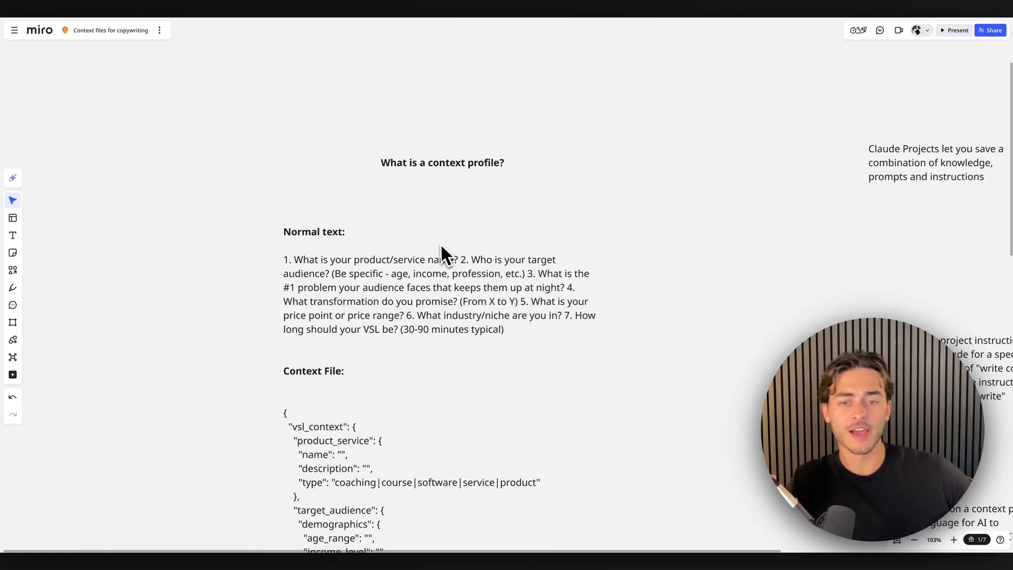
mouse_move(432, 234)
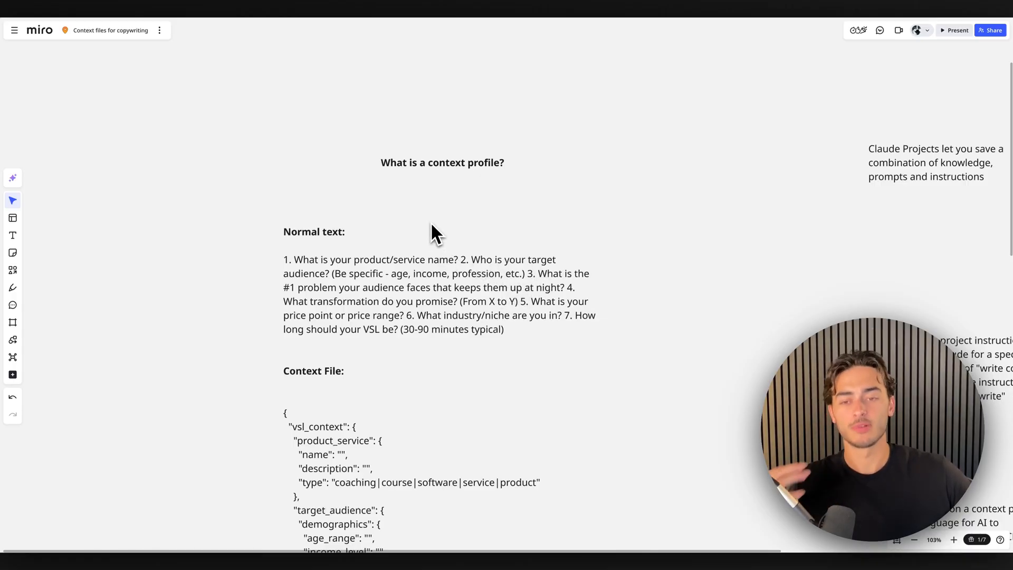
mouse_move(461, 248)
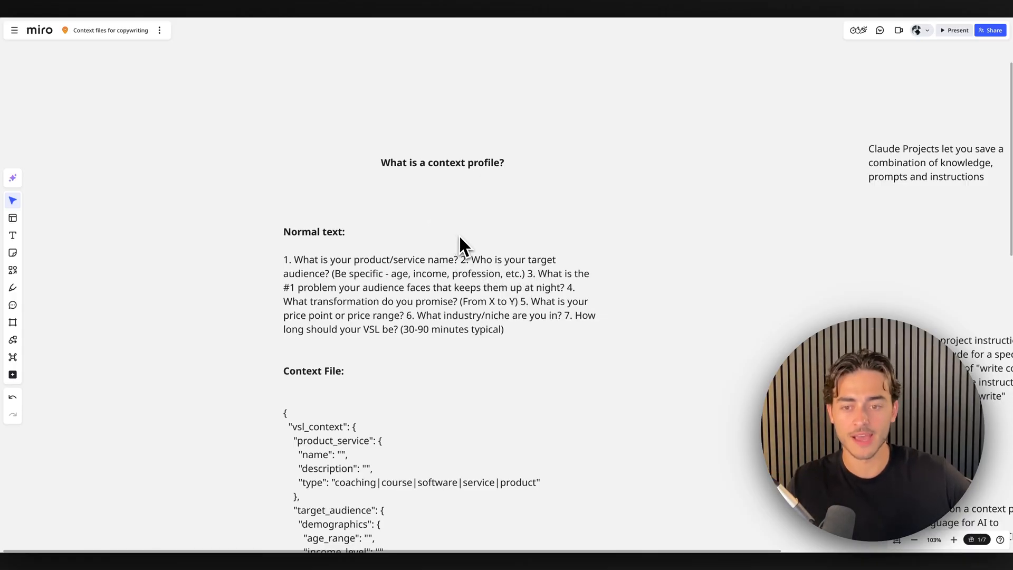
- Scroll down to the JSON context file template with product and audience demographic and psychographic fields
scroll(down, 3)
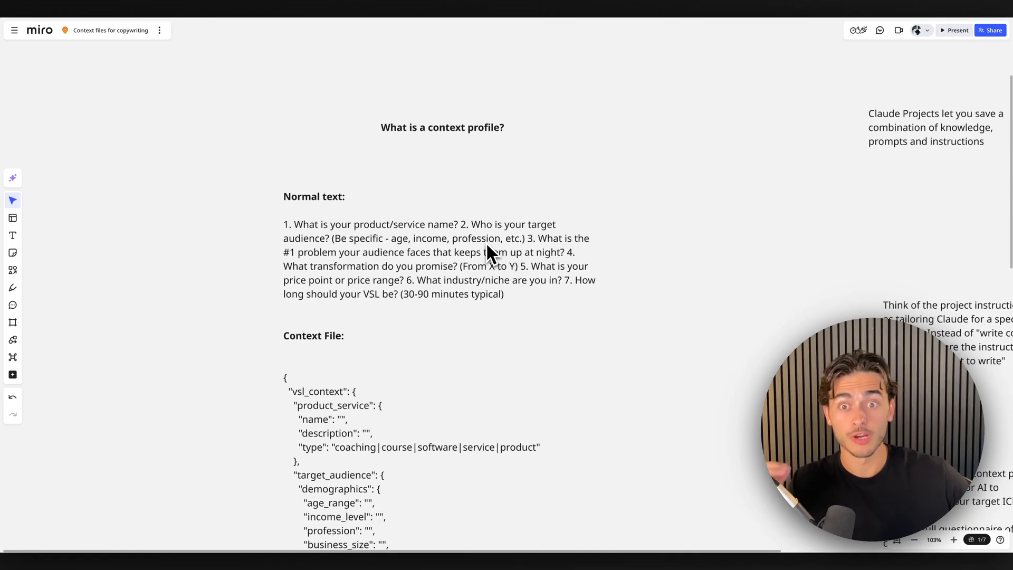
scroll(down, 3)
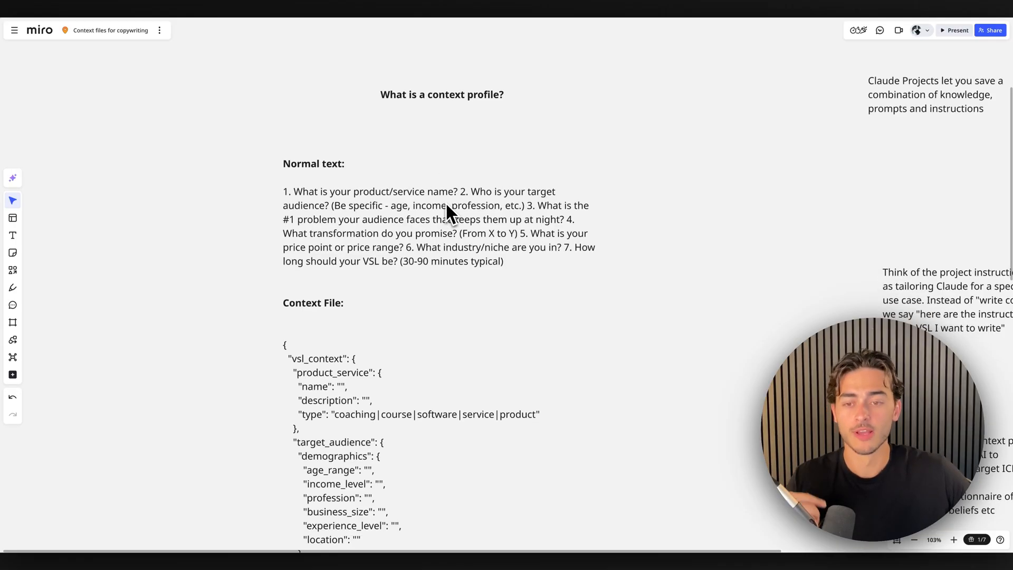
scroll(down, 3)
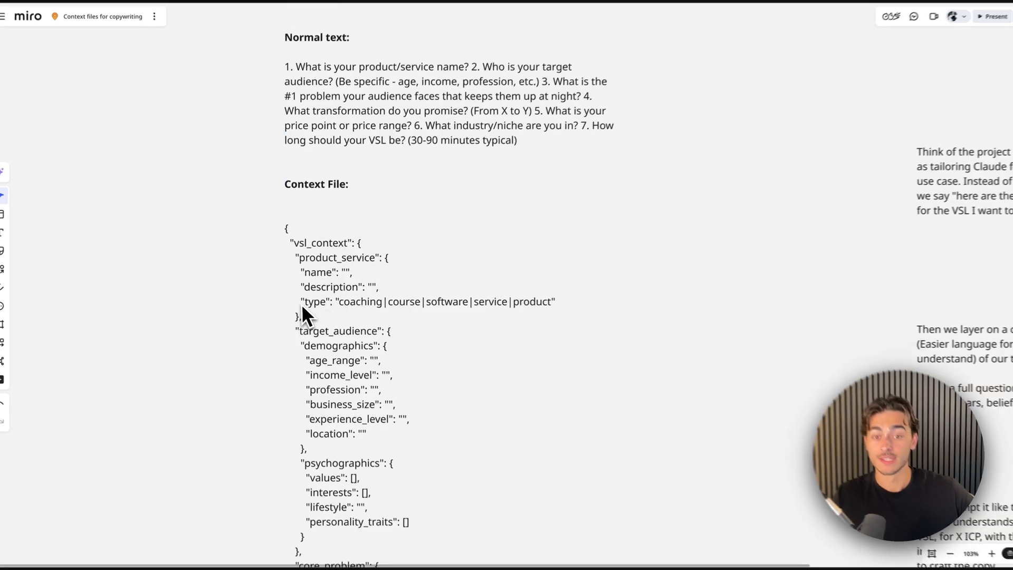
- Place a 'JSON' text label on the empty canvas left of the context file template
scroll(down, 3)
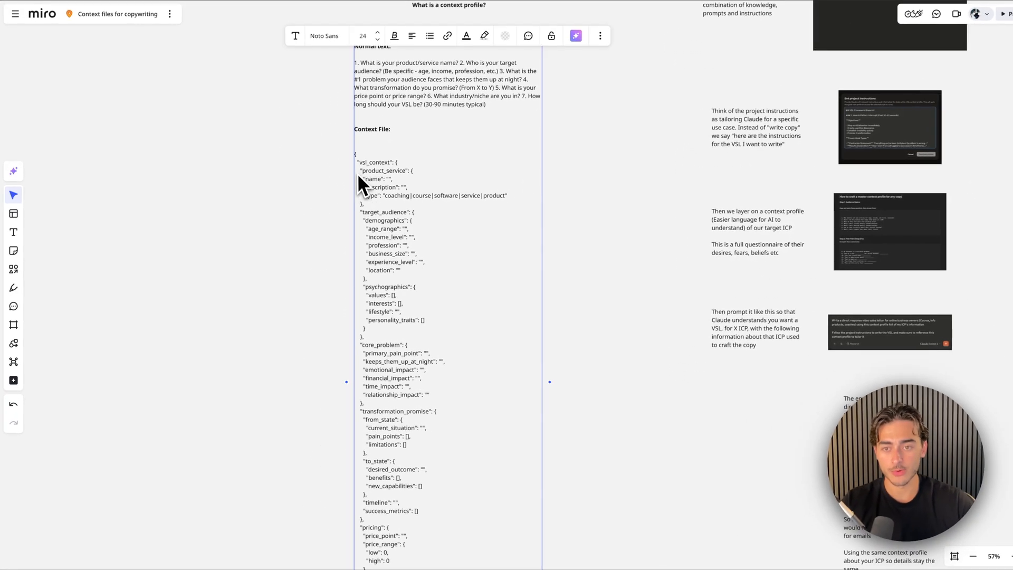
click(210, 217)
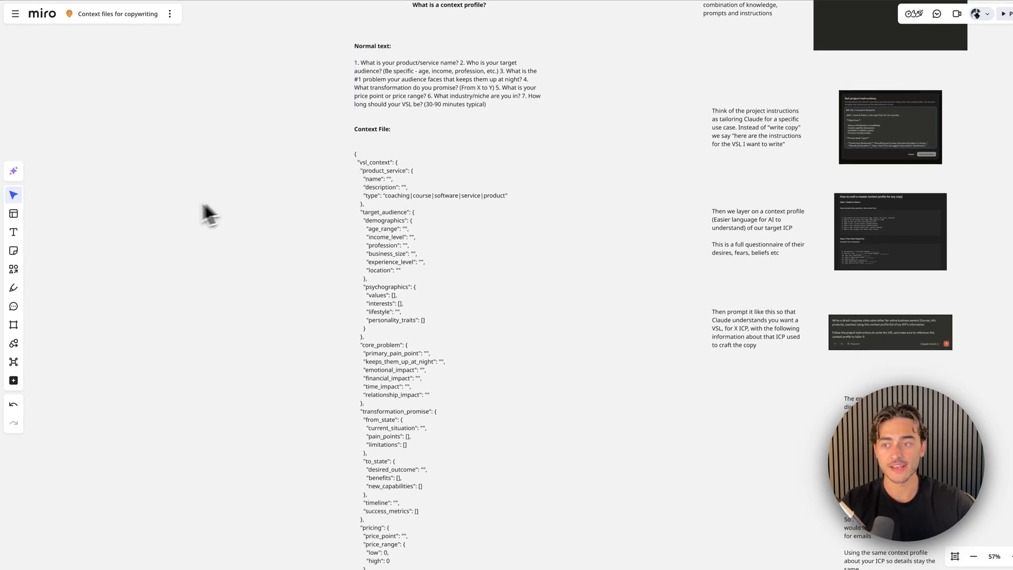
click(13, 232)
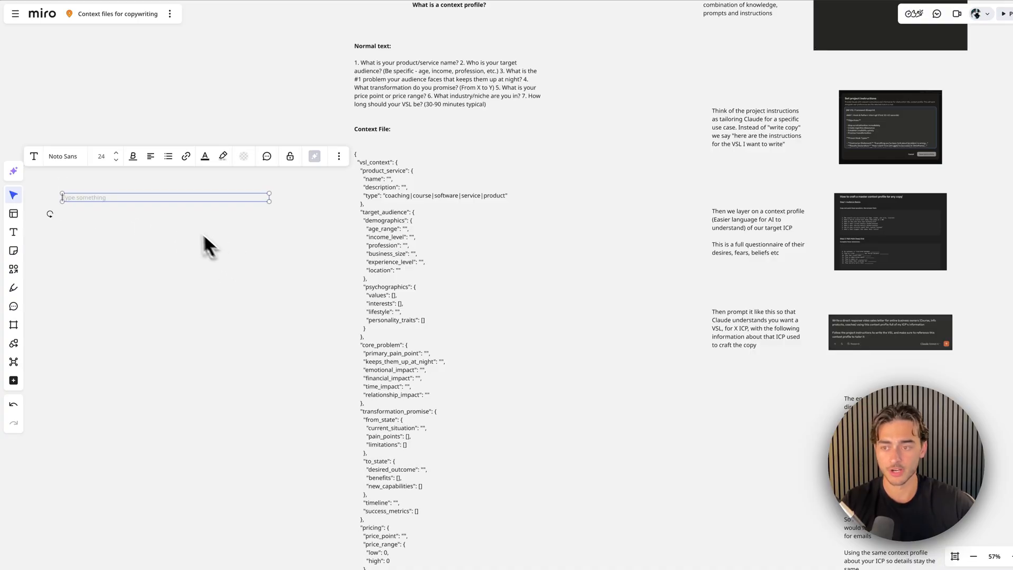
text(JSON)
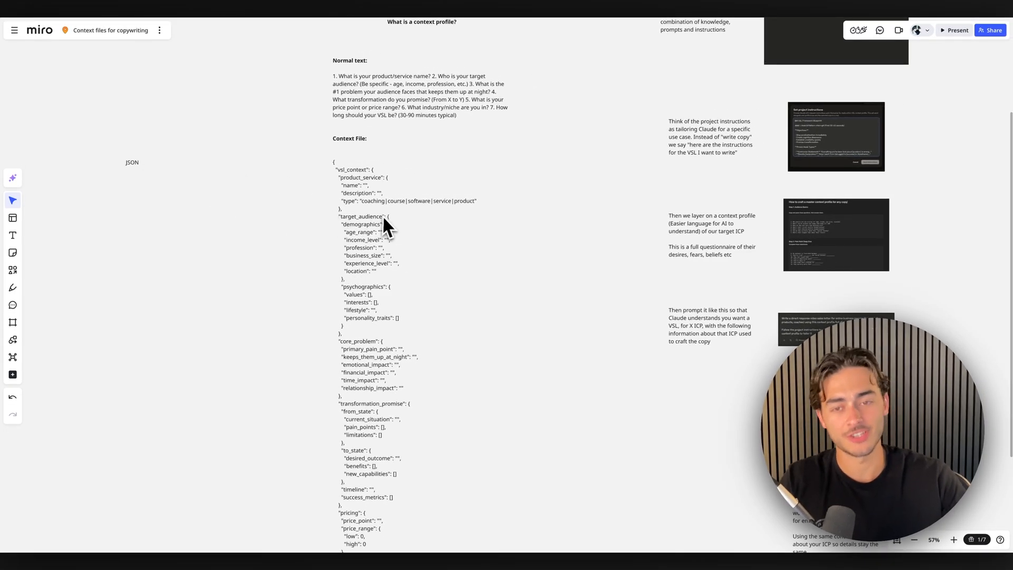
mouse_move(425, 282)
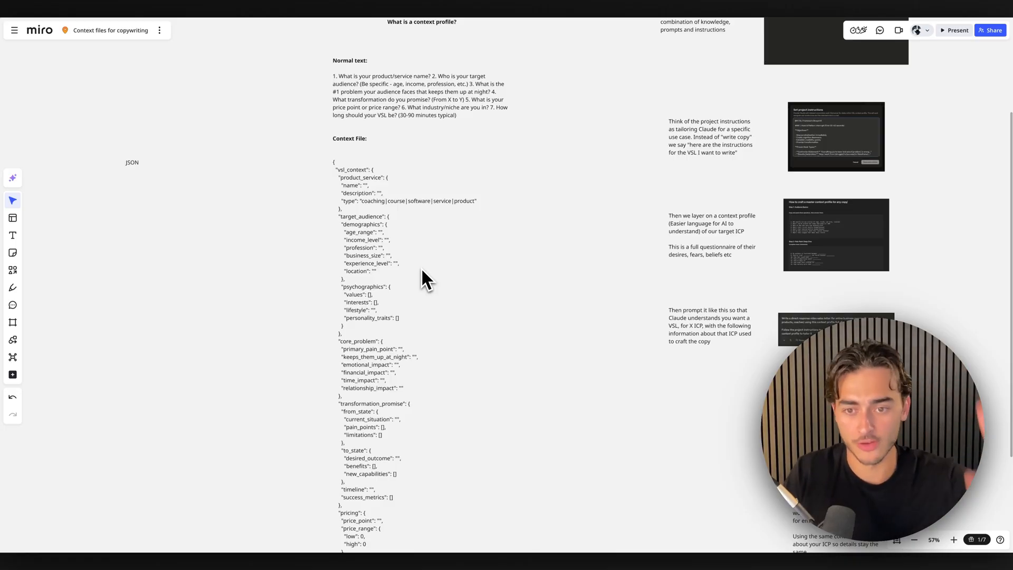
mouse_move(352, 170)
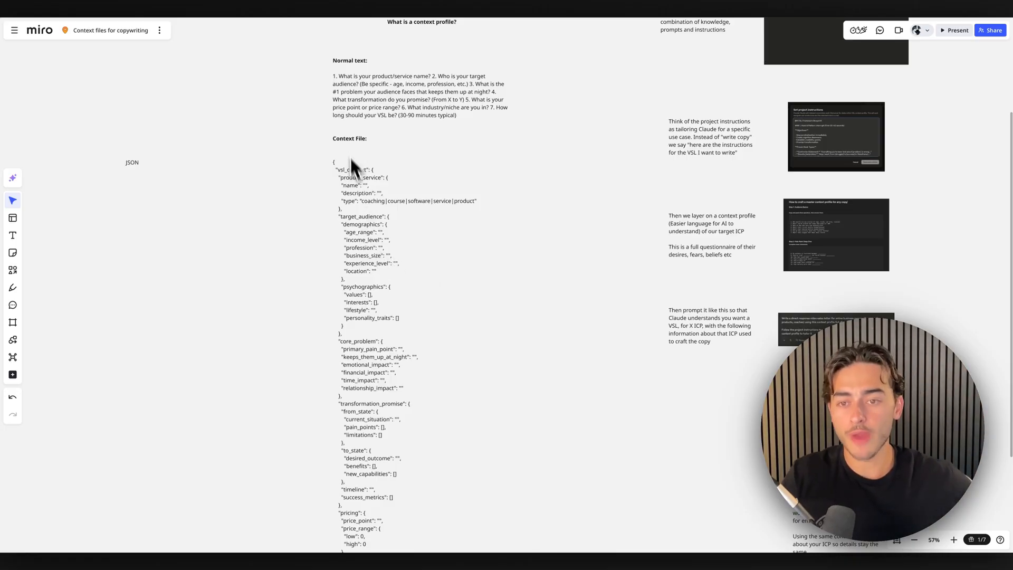
scroll(down, 3)
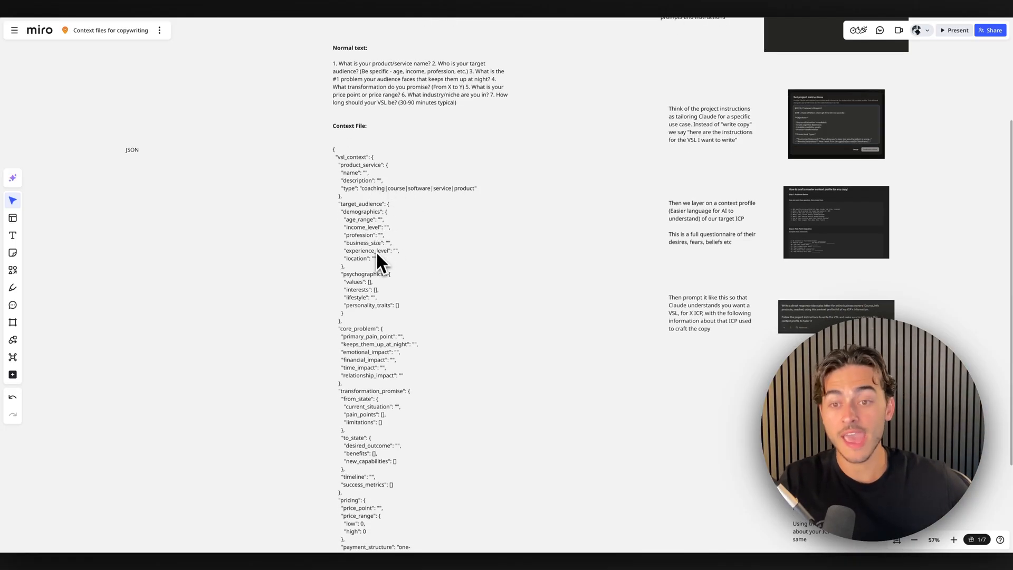
mouse_move(410, 268)
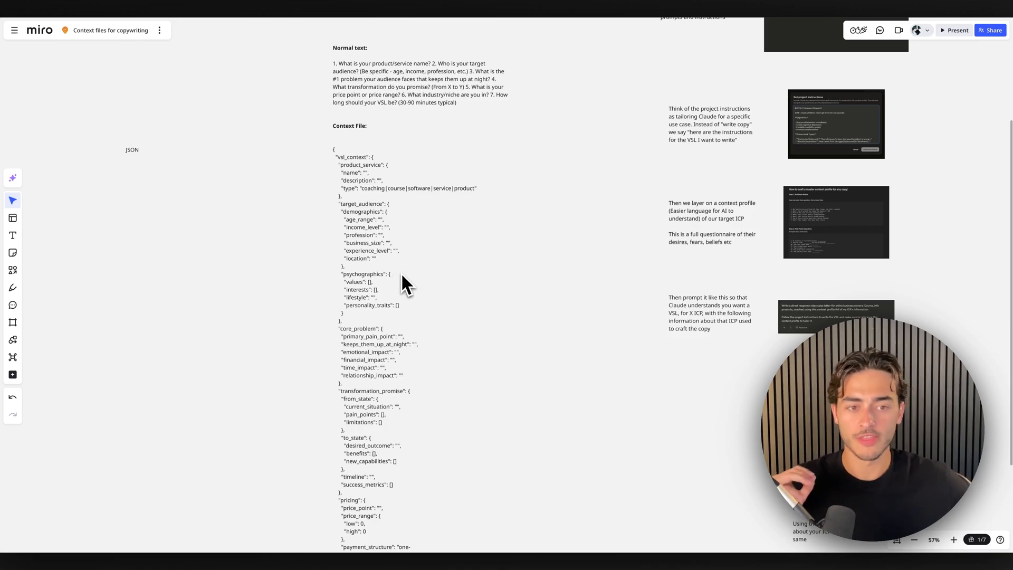
mouse_move(12, 253)
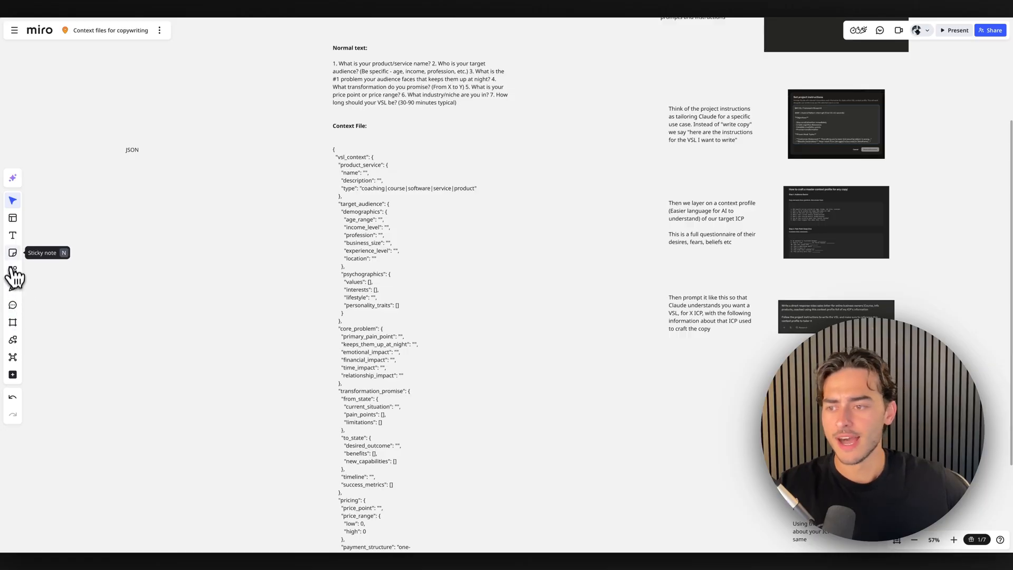
click(12, 270)
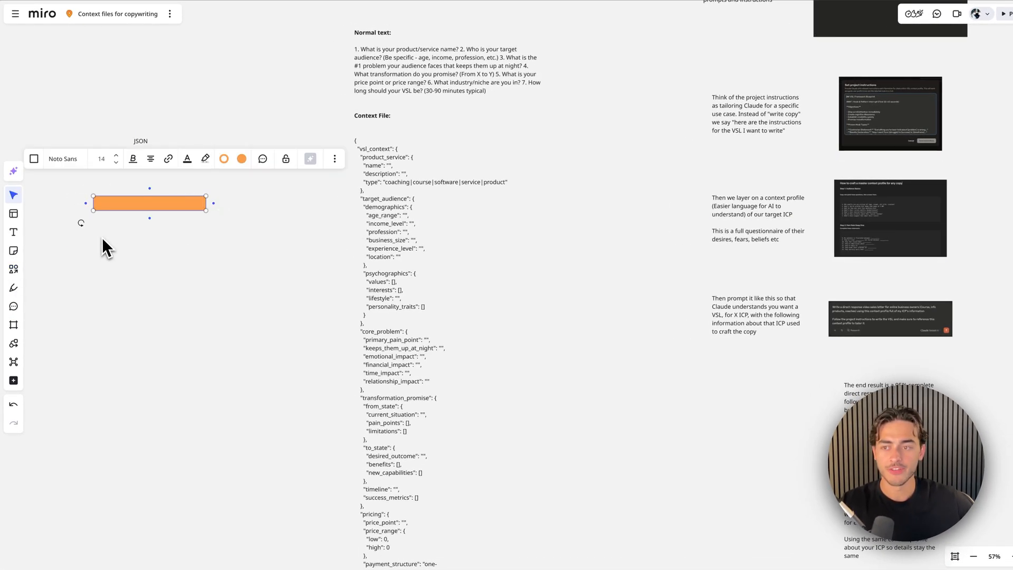
click(60, 242)
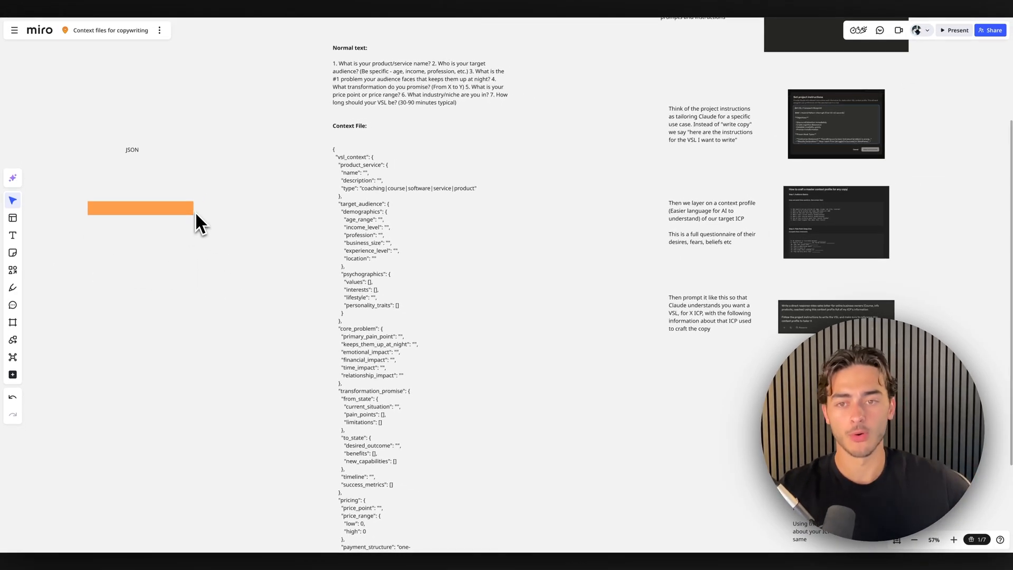
click(139, 208)
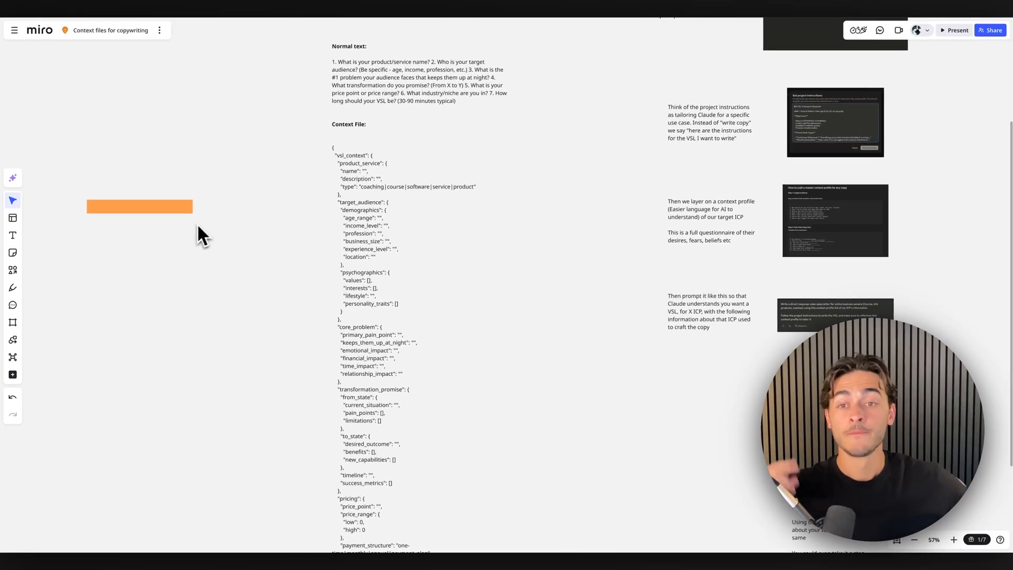
mouse_move(404, 248)
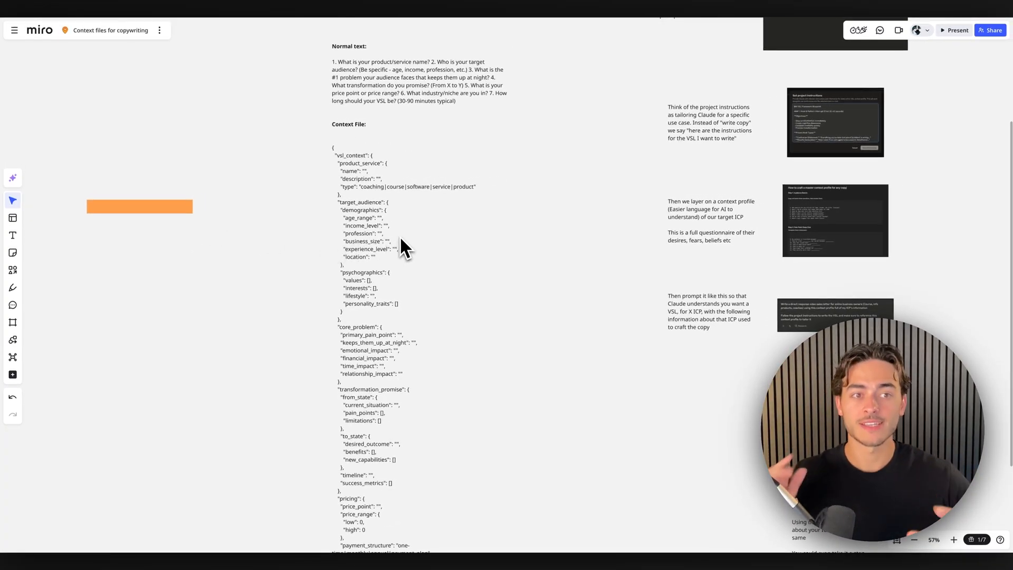
mouse_move(413, 274)
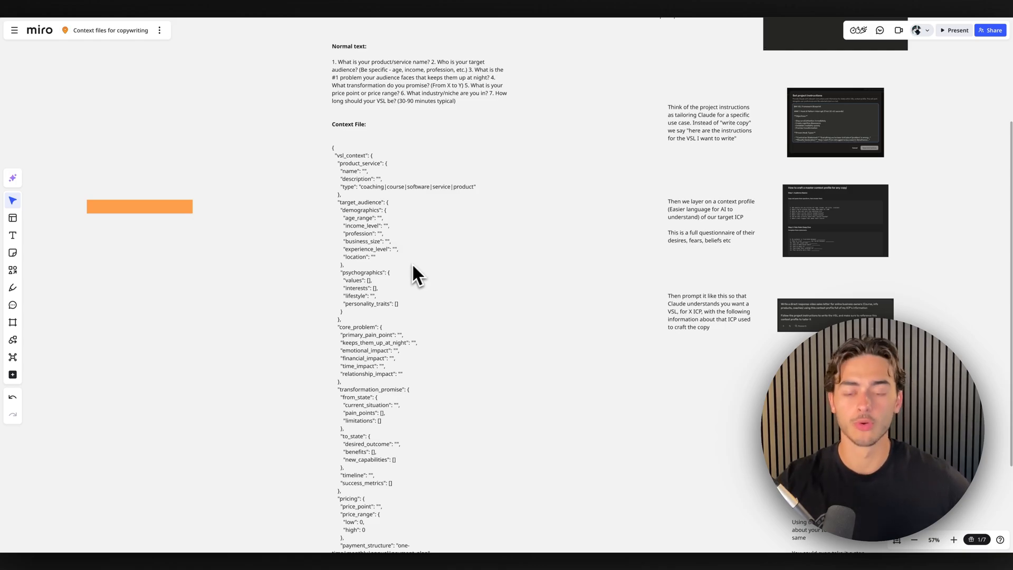
scroll(down, 3)
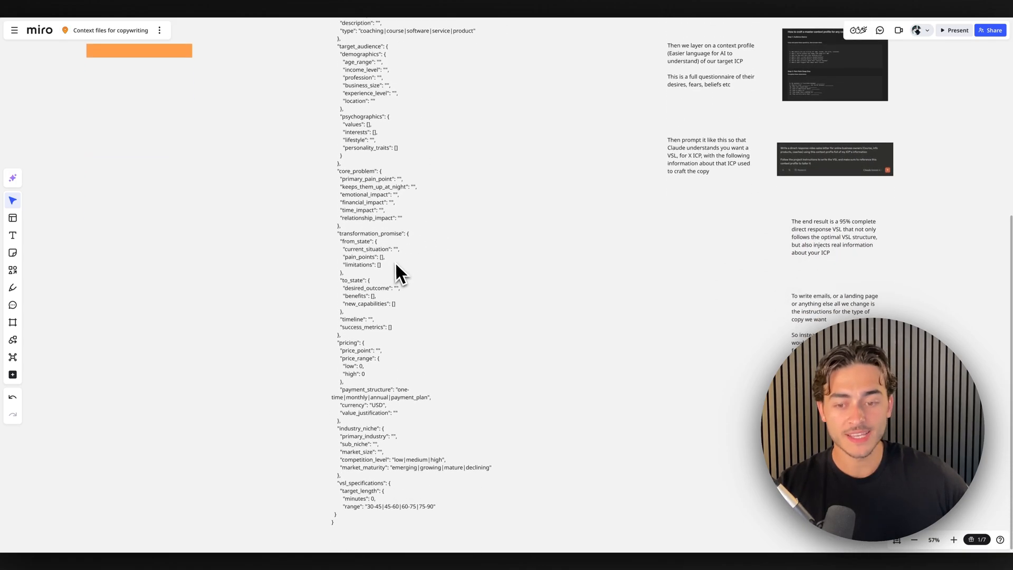
scroll(up, 3)
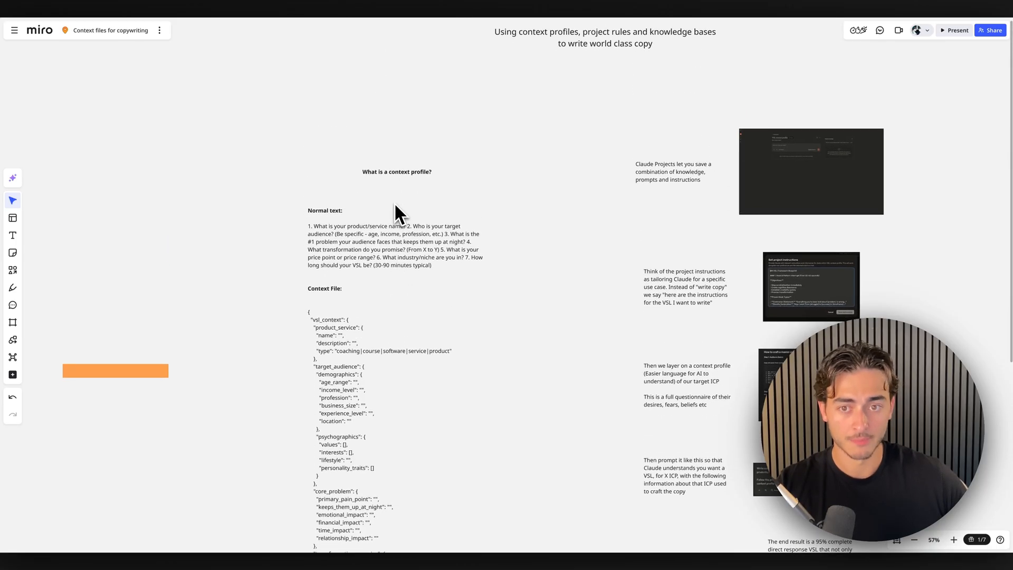
scroll(down, 3)
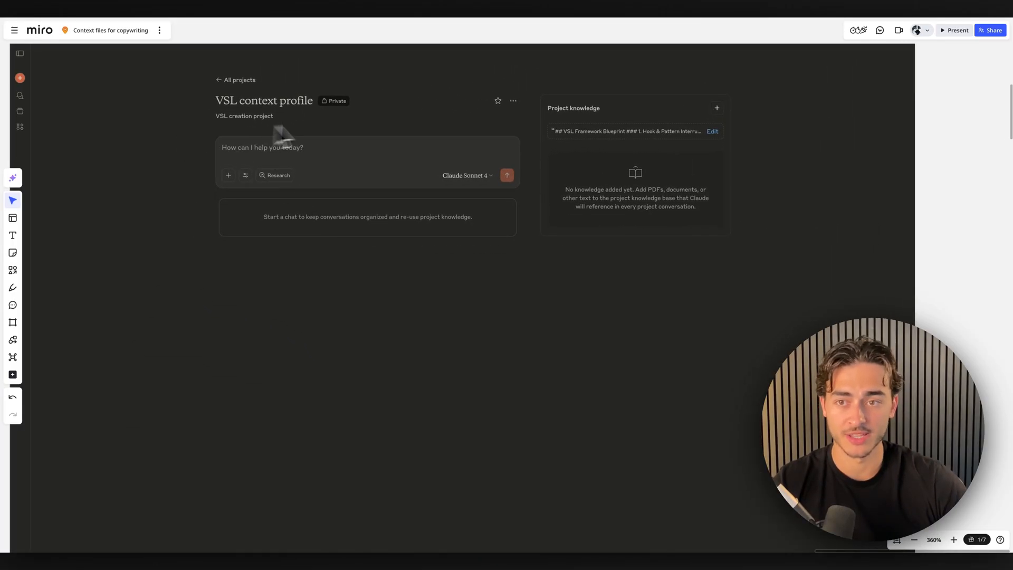
mouse_move(419, 152)
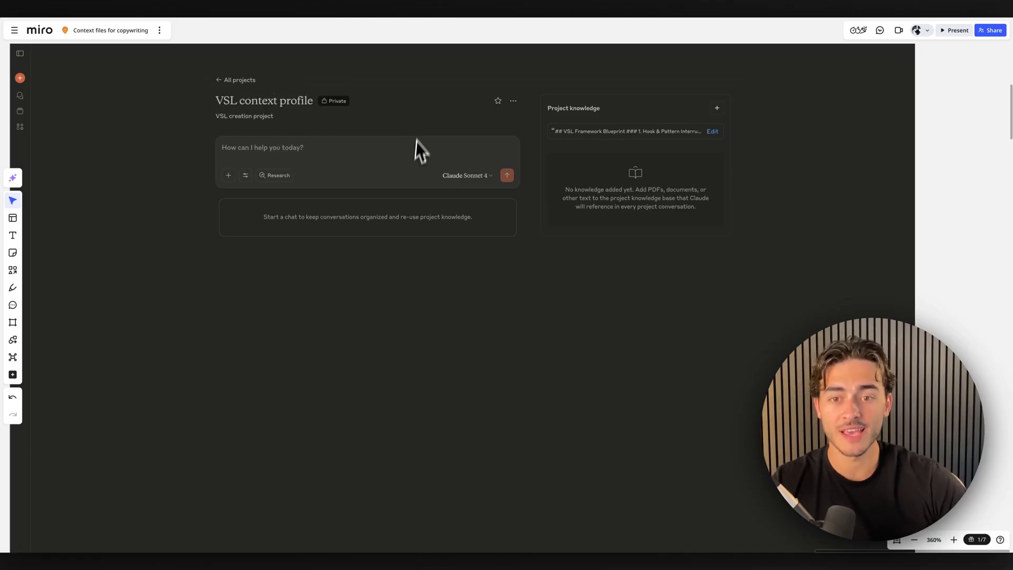
mouse_move(445, 268)
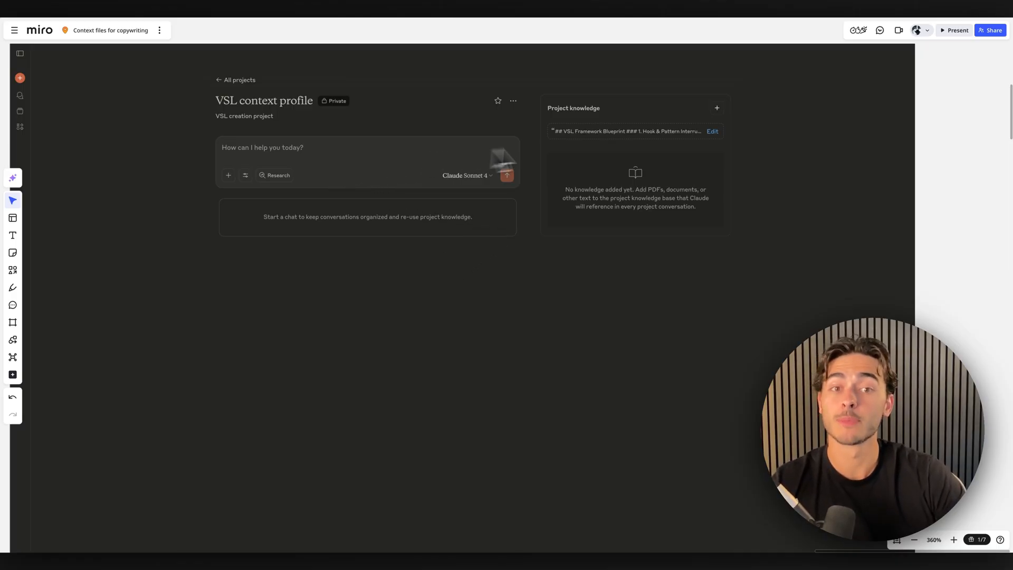
mouse_move(707, 146)
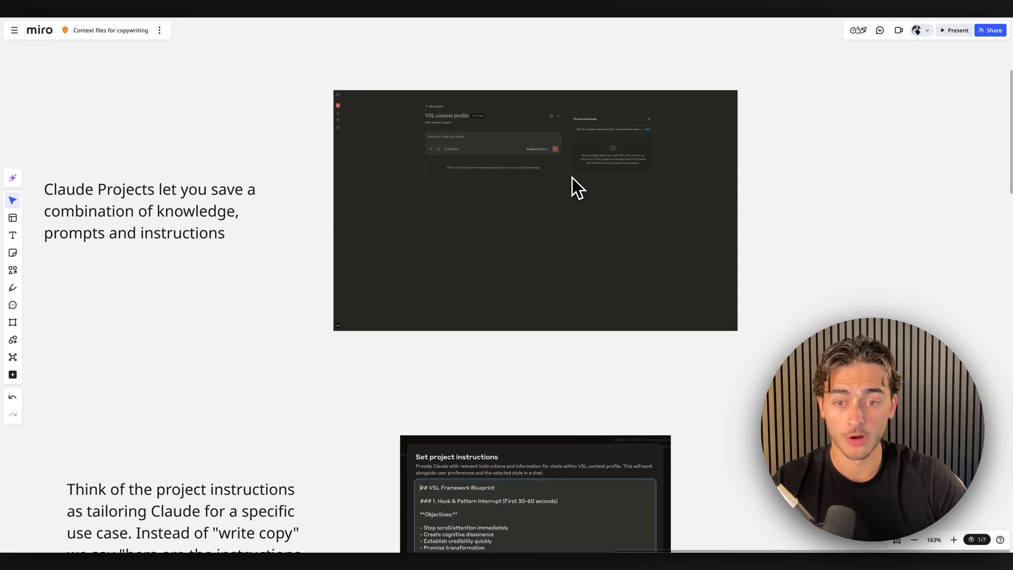
scroll(down, 3)
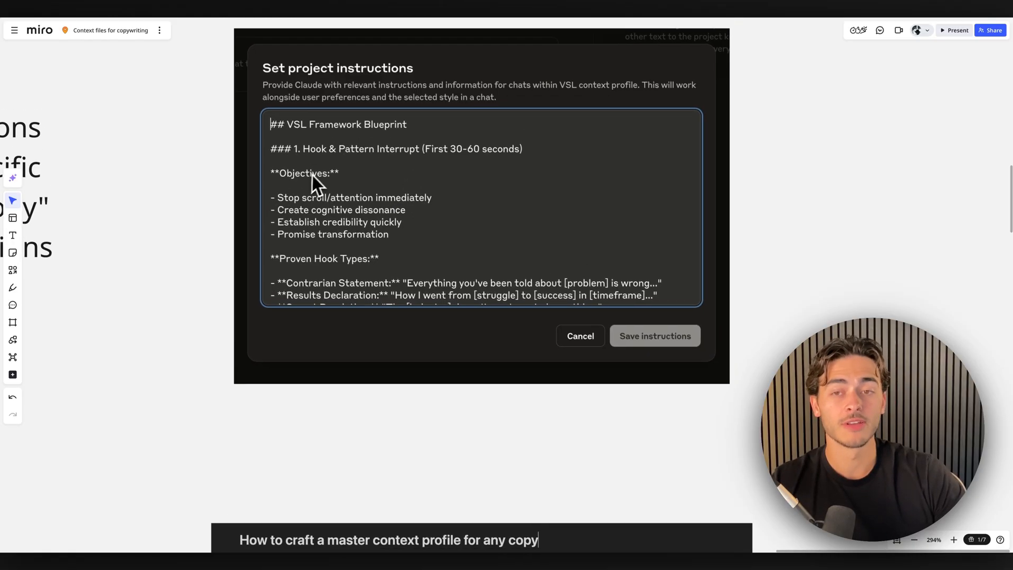
click(579, 335)
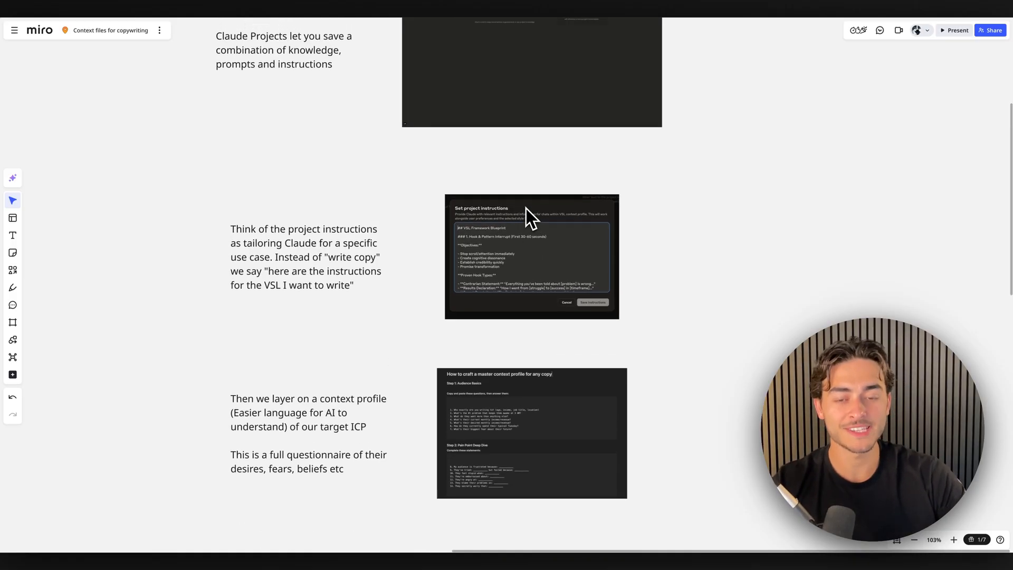
scroll(up, 3)
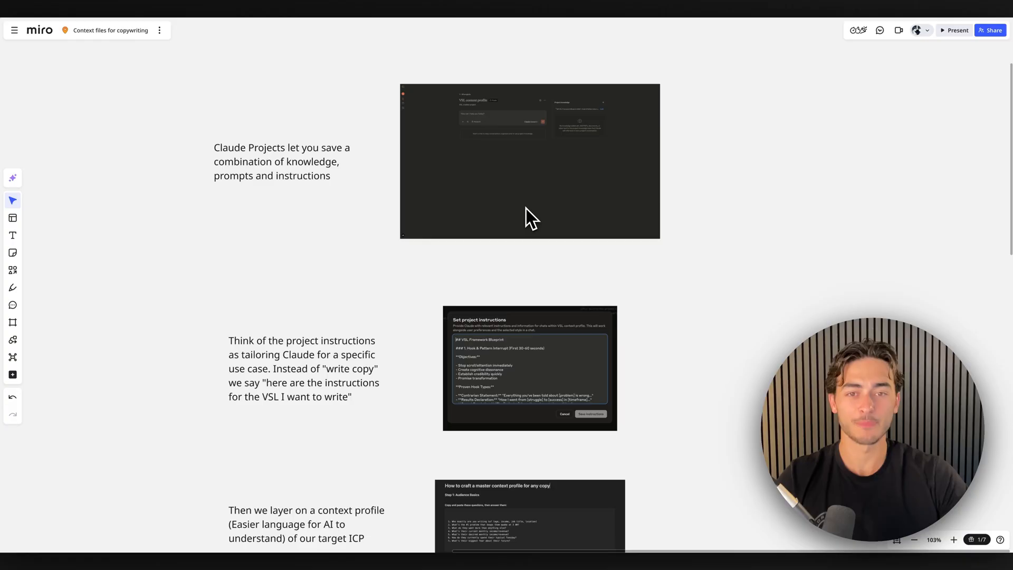
scroll(down, 3)
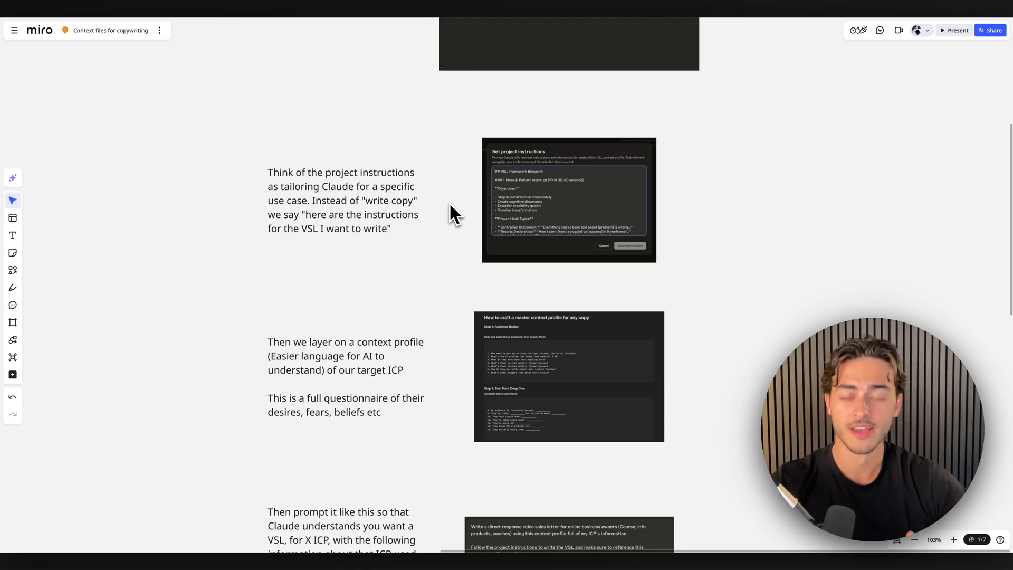
mouse_move(472, 220)
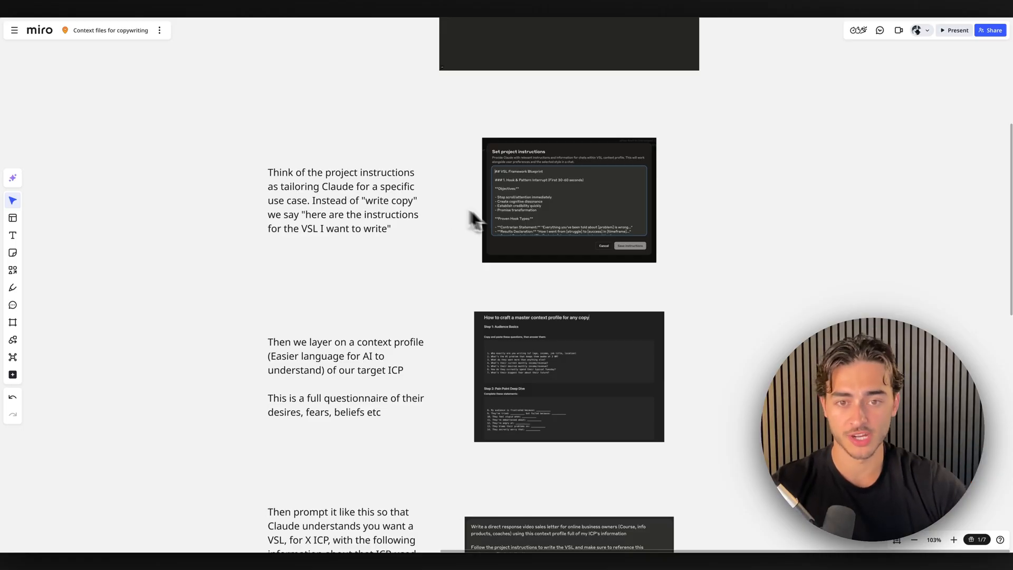
mouse_move(452, 239)
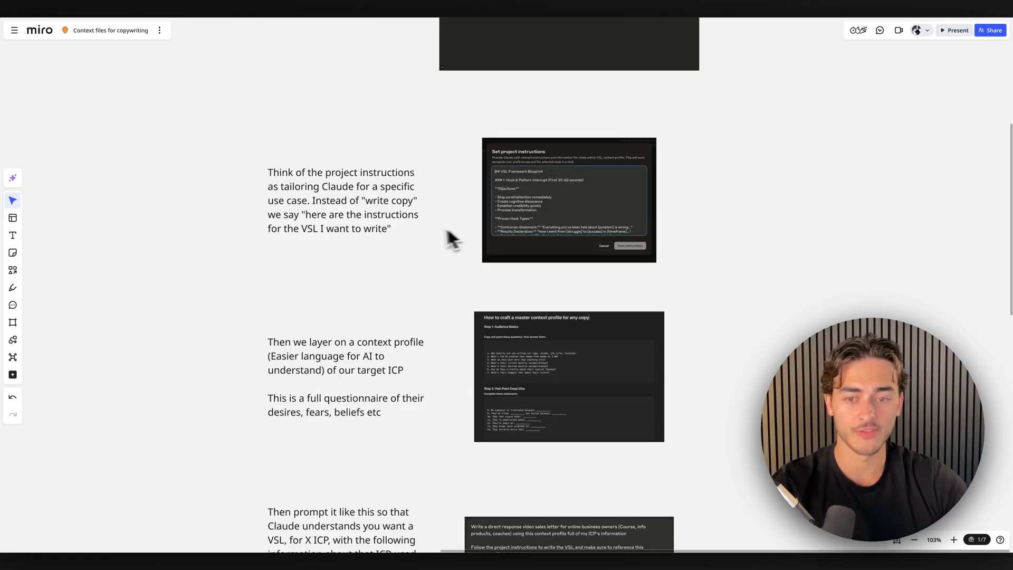
scroll(down, 3)
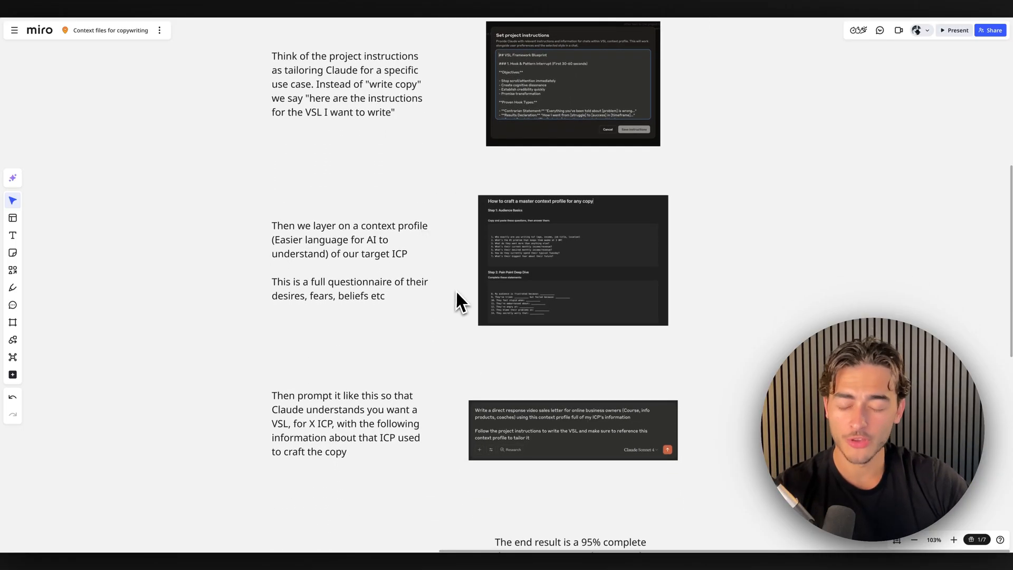
mouse_move(467, 294)
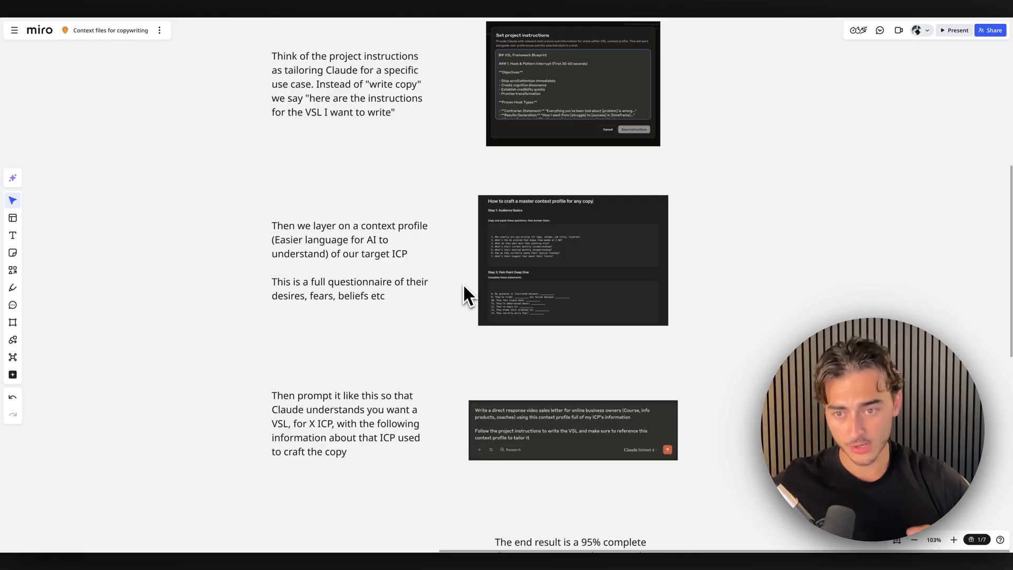
mouse_move(380, 288)
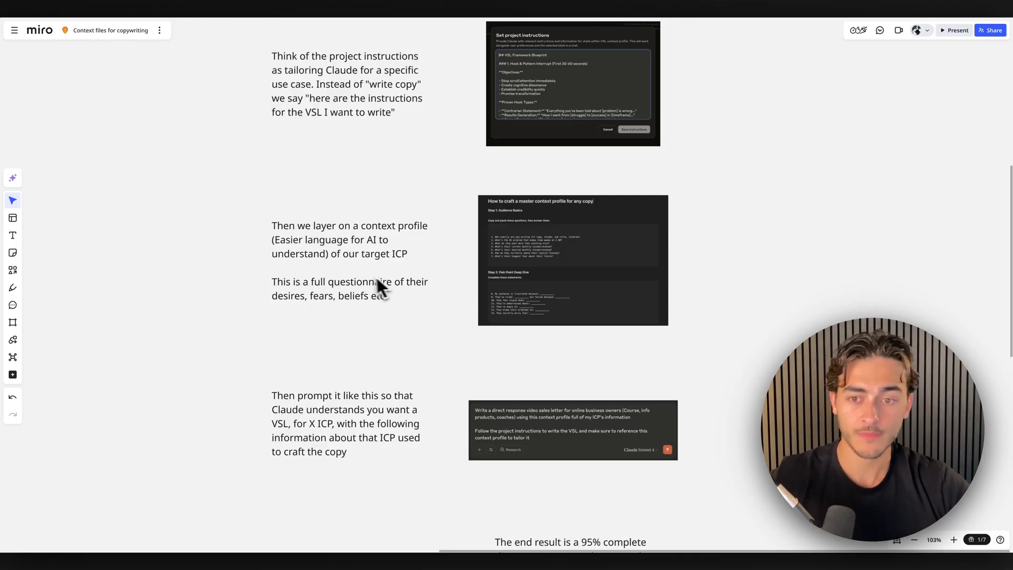
mouse_move(369, 288)
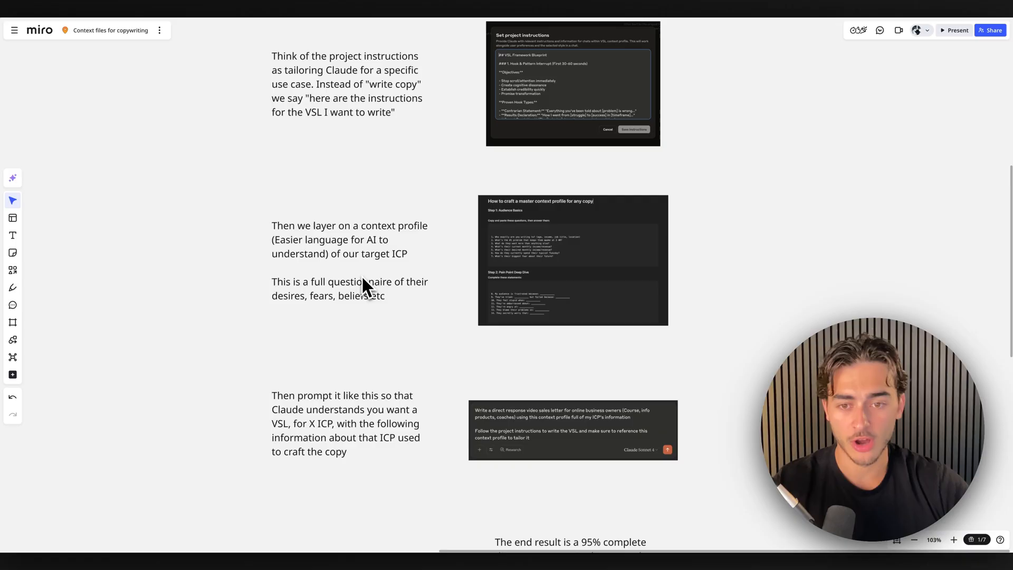
scroll(down, 3)
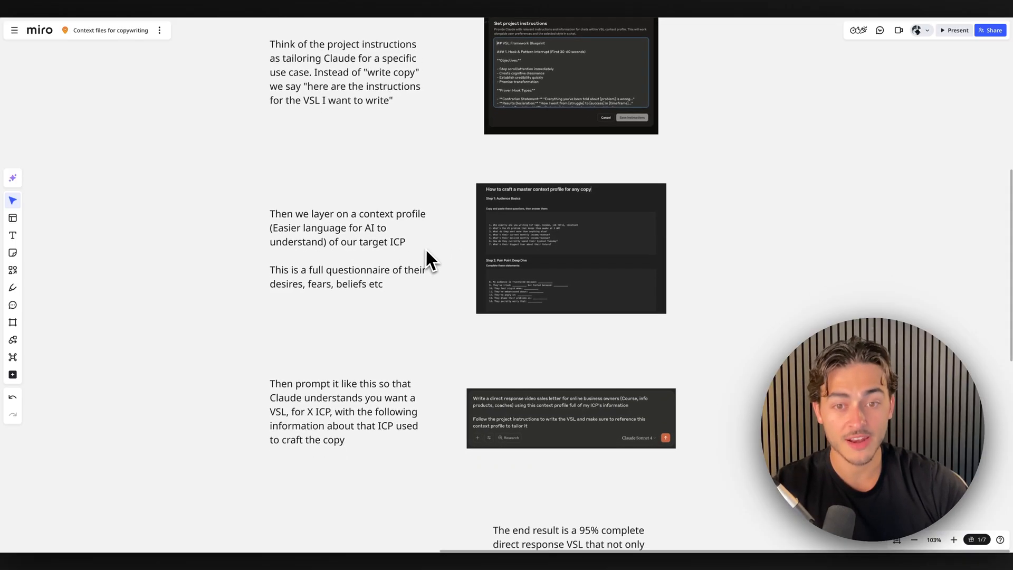
mouse_move(452, 245)
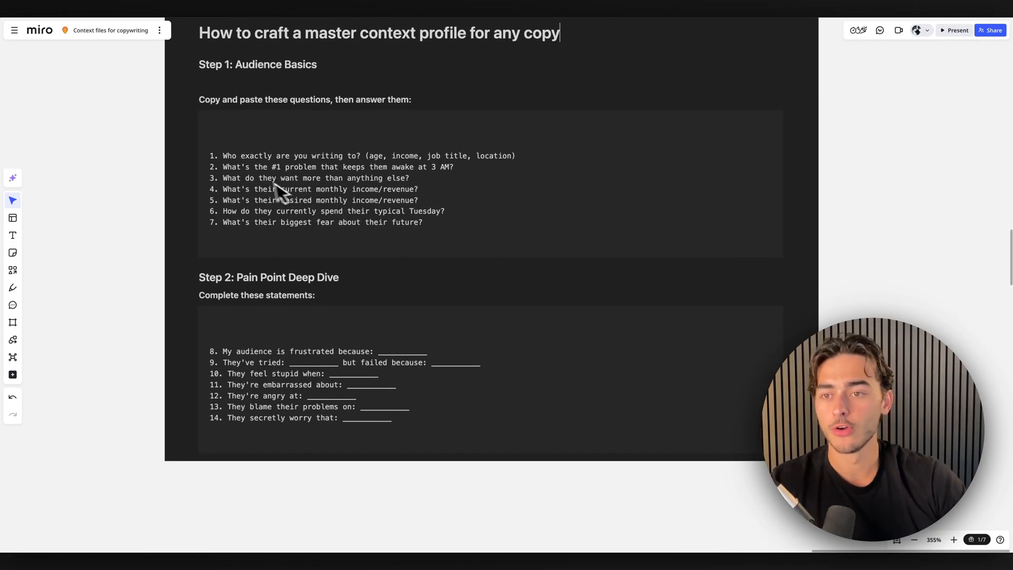
mouse_move(425, 167)
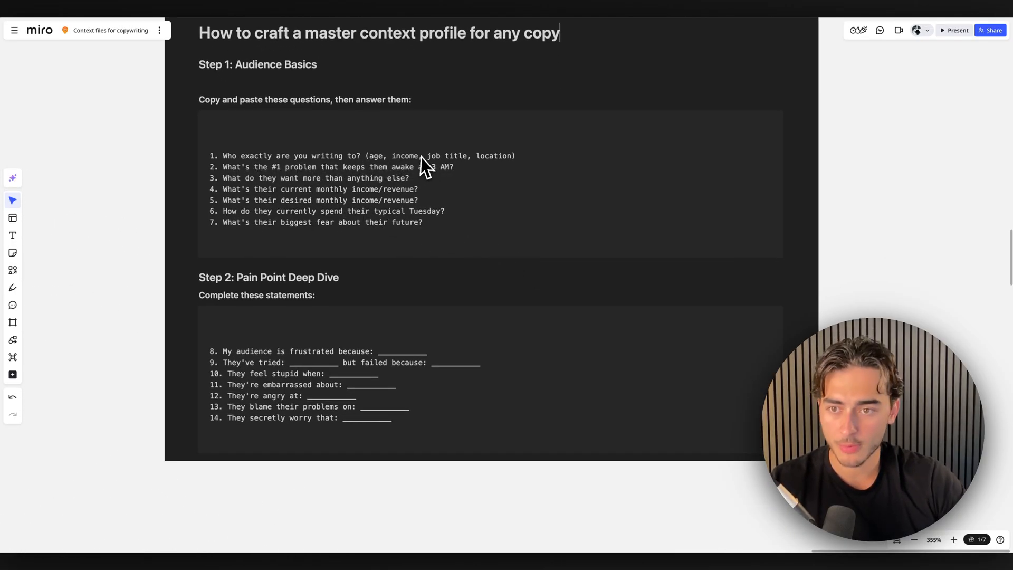
mouse_move(287, 206)
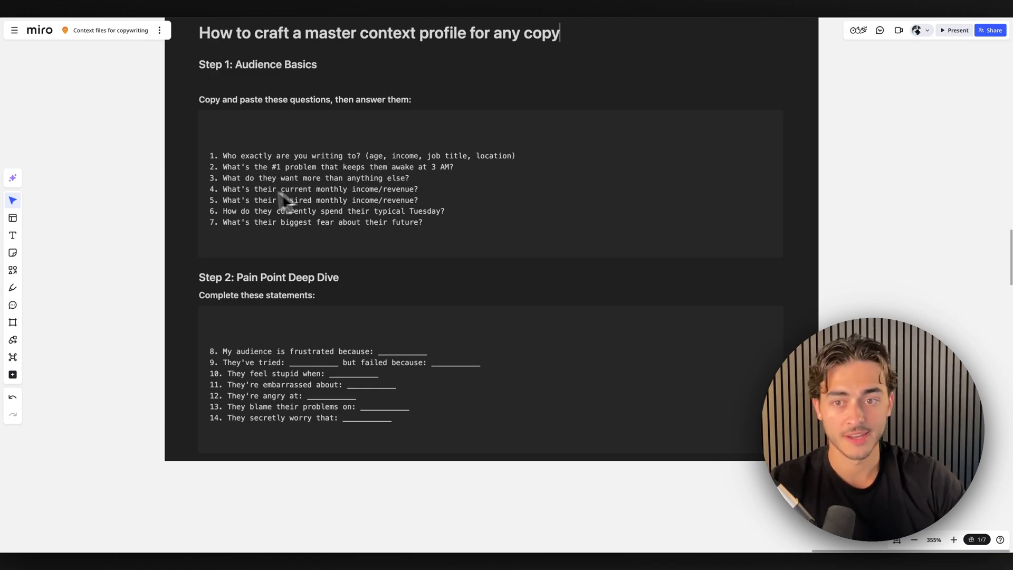
mouse_move(510, 358)
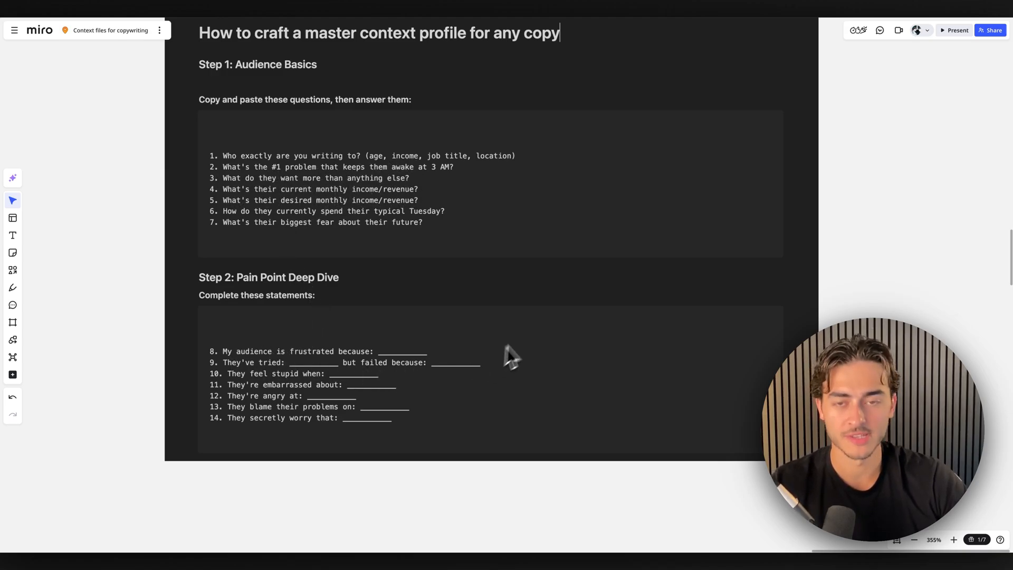
scroll(down, 3)
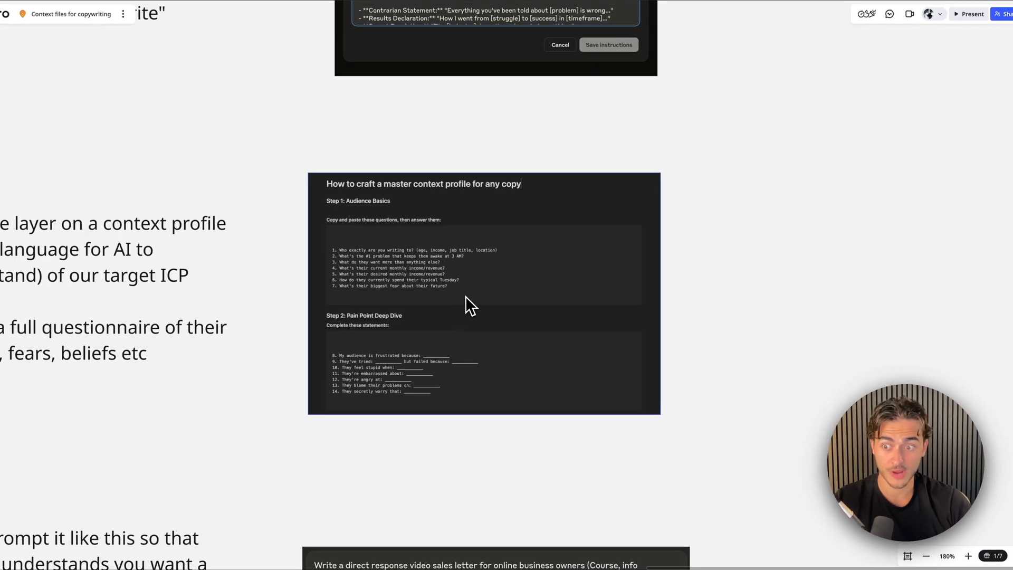
mouse_move(564, 296)
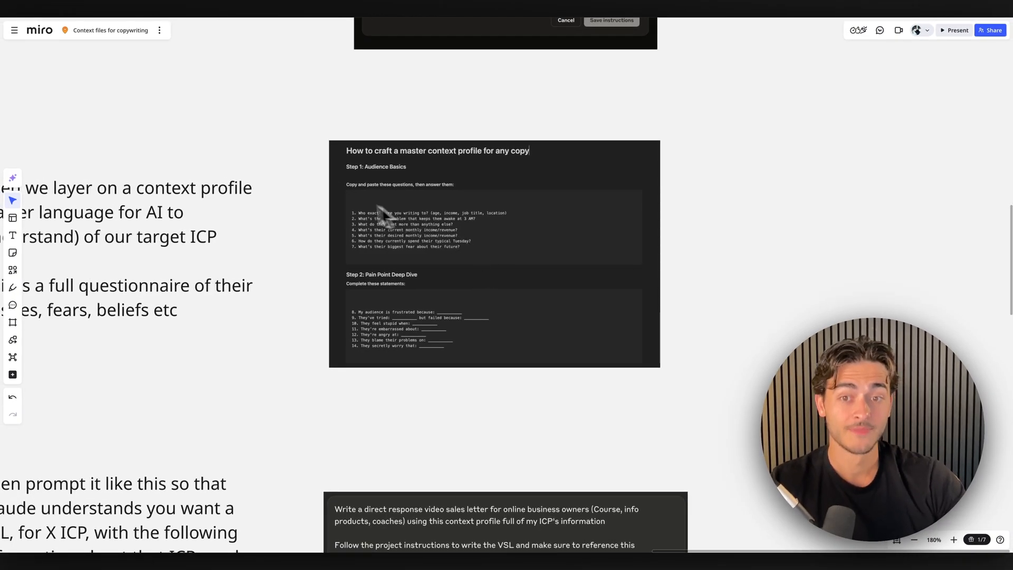
mouse_move(493, 262)
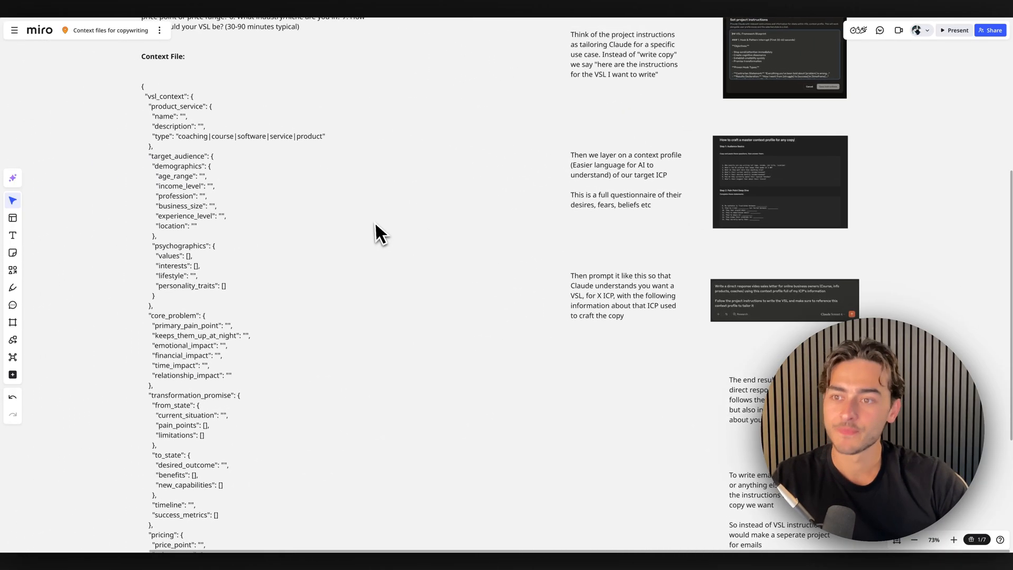
- Scroll the board to the context profile questionnaire note and the VSL prompt beneath it
scroll(up, 3)
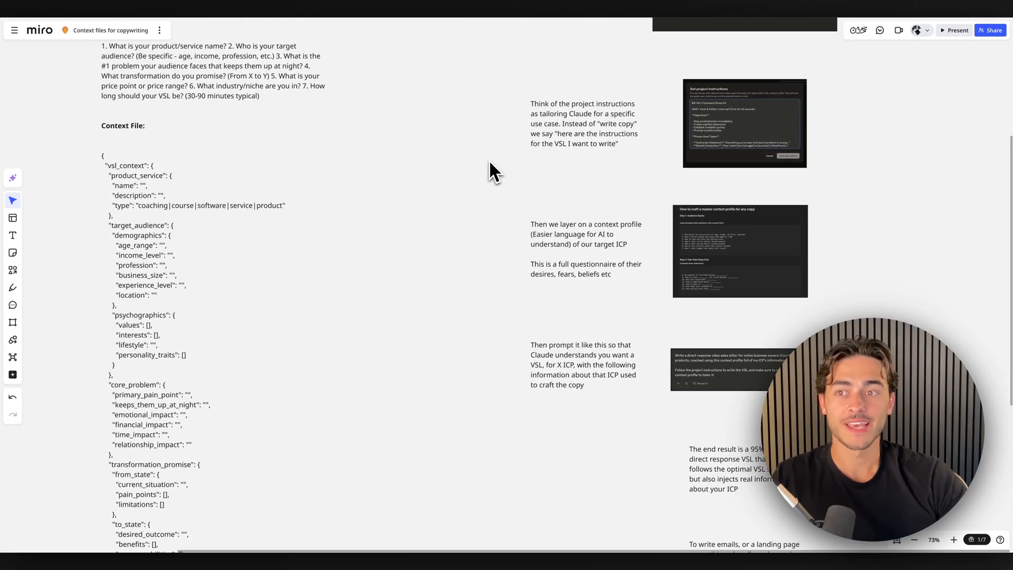
scroll(up, 3)
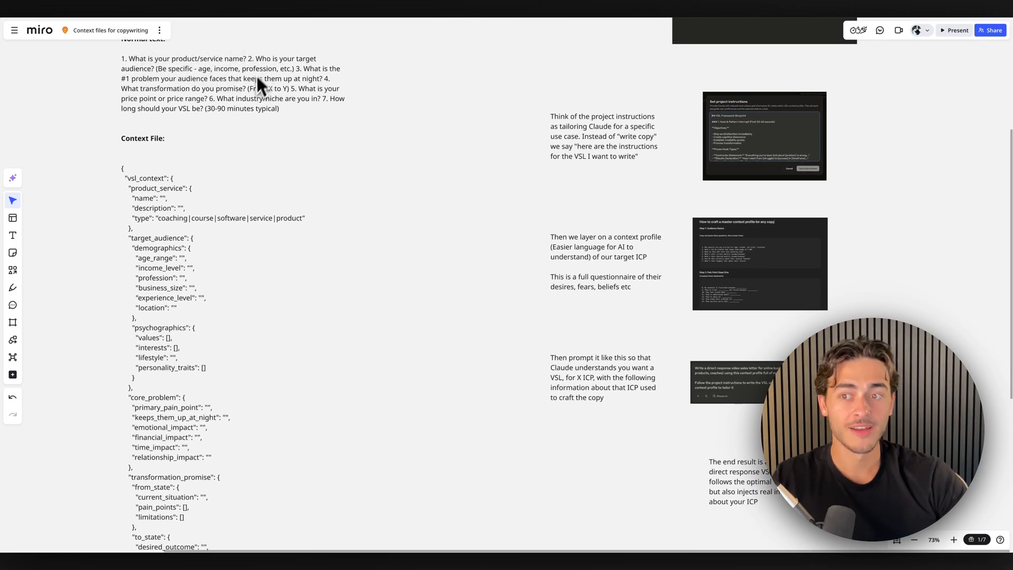
scroll(down, 3)
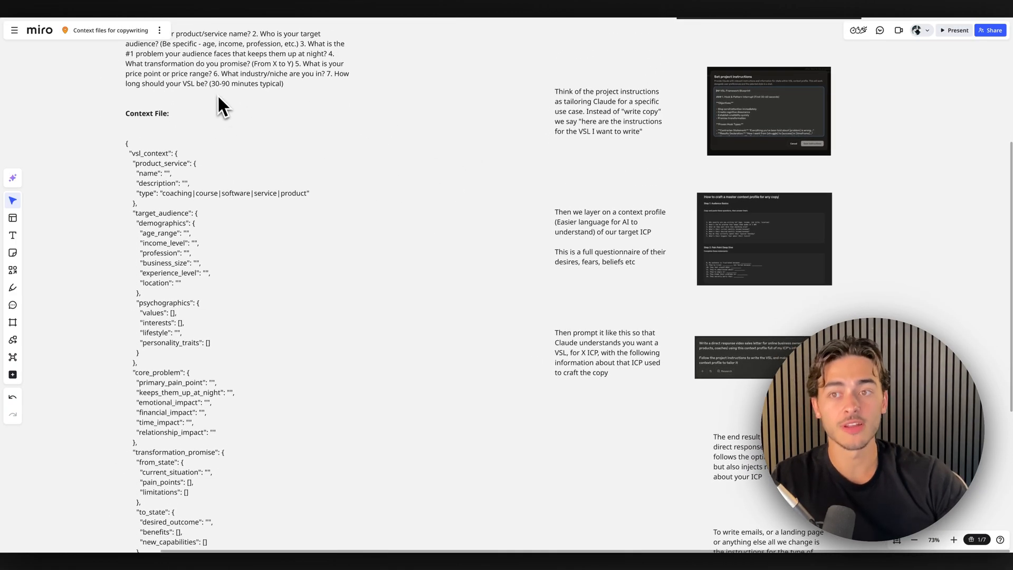
scroll(down, 3)
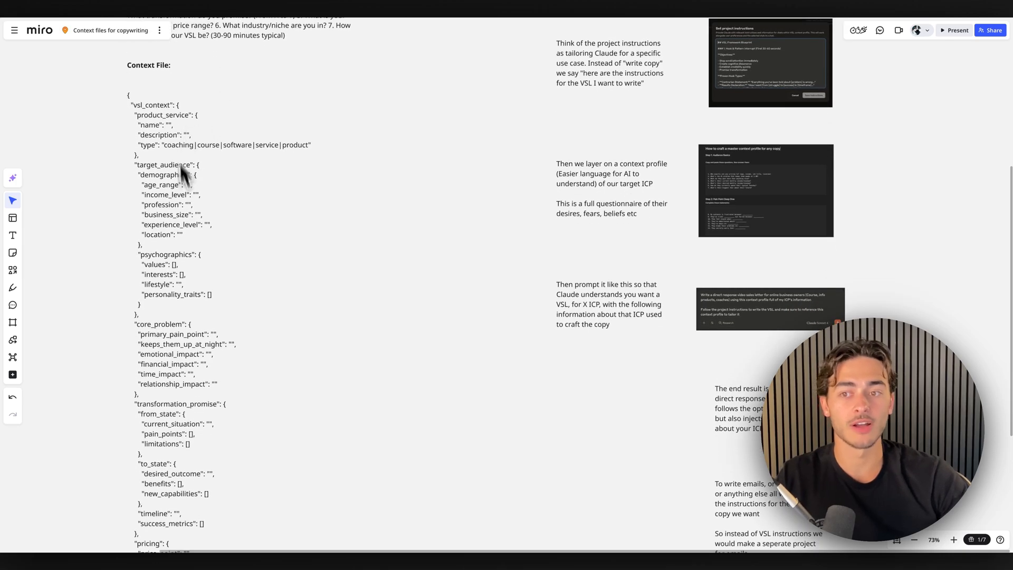
scroll(down, 3)
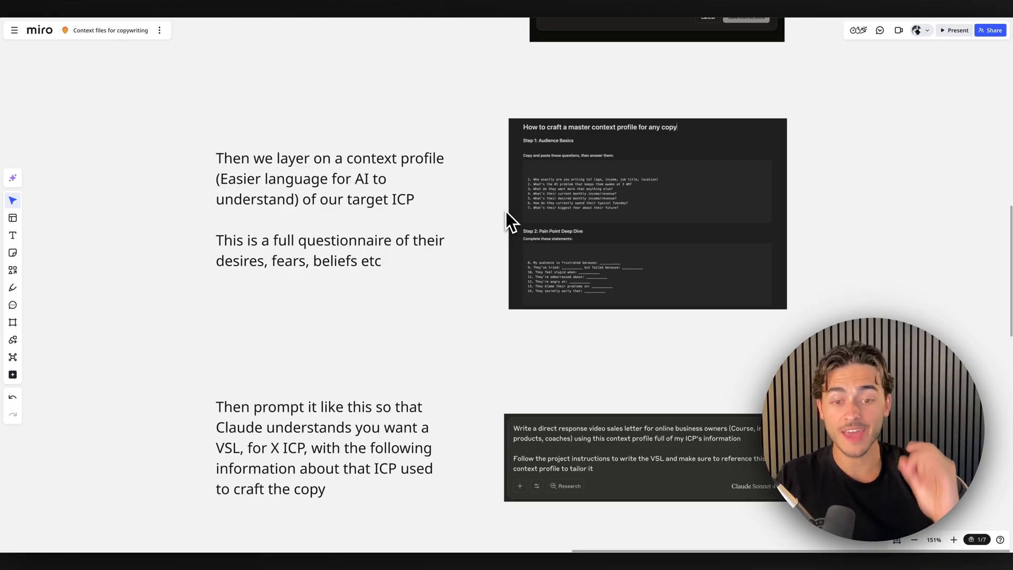
- Scroll up to the project instructions, then down to the VSL prompt and 95% complete VSL note
scroll(up, 3)
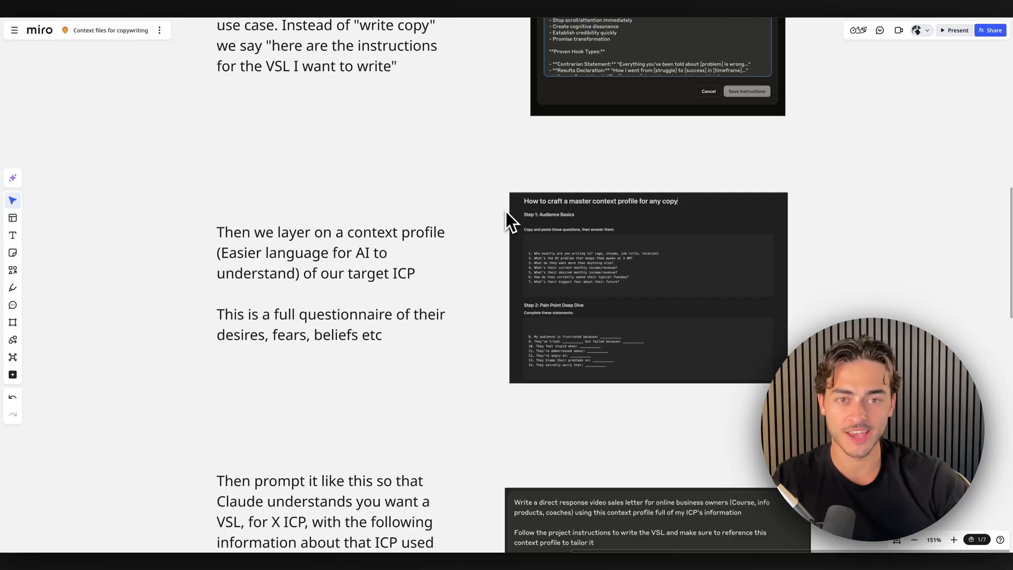
scroll(up, 3)
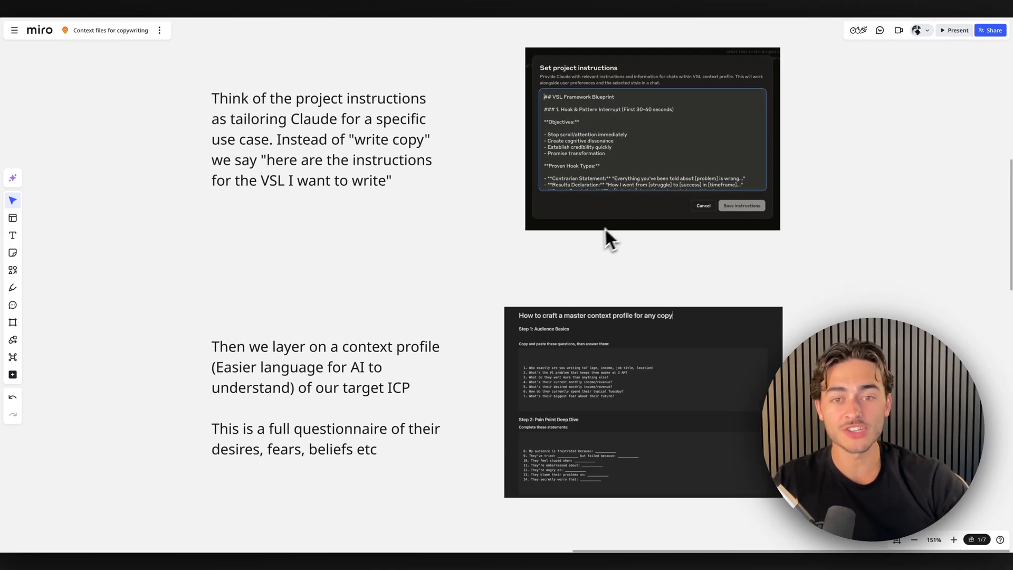
scroll(down, 3)
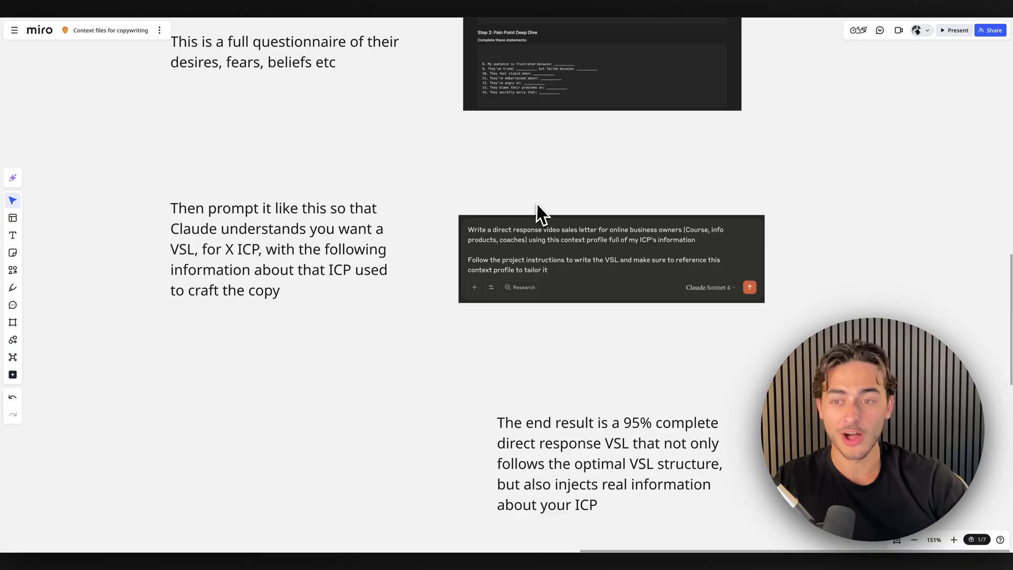
scroll(down, 3)
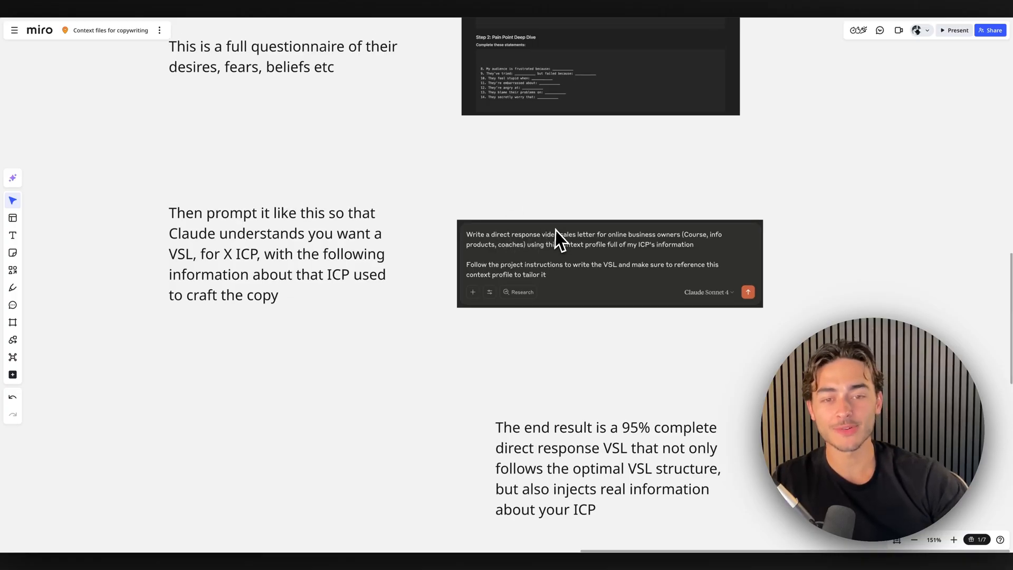
mouse_move(617, 261)
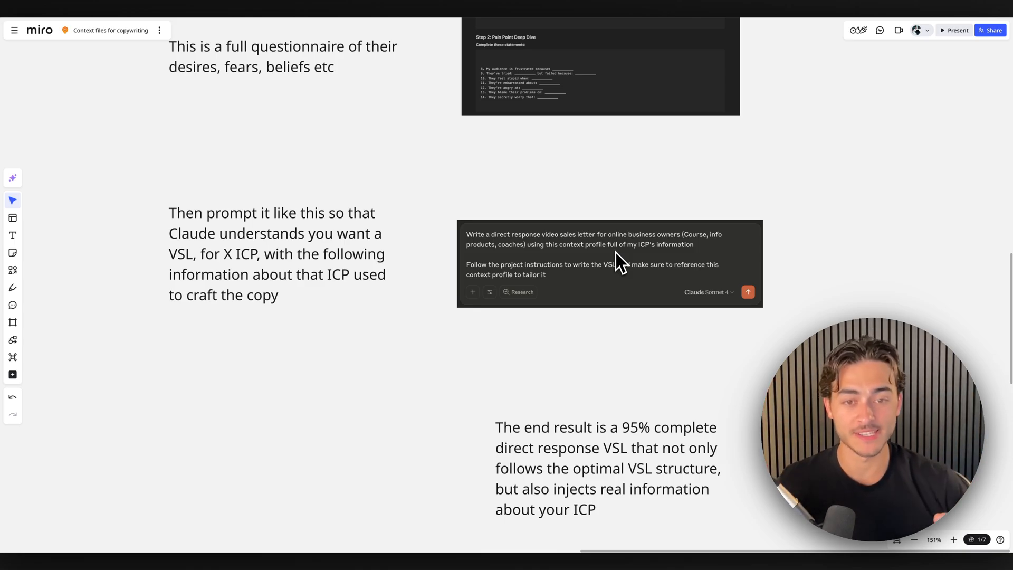
mouse_move(584, 289)
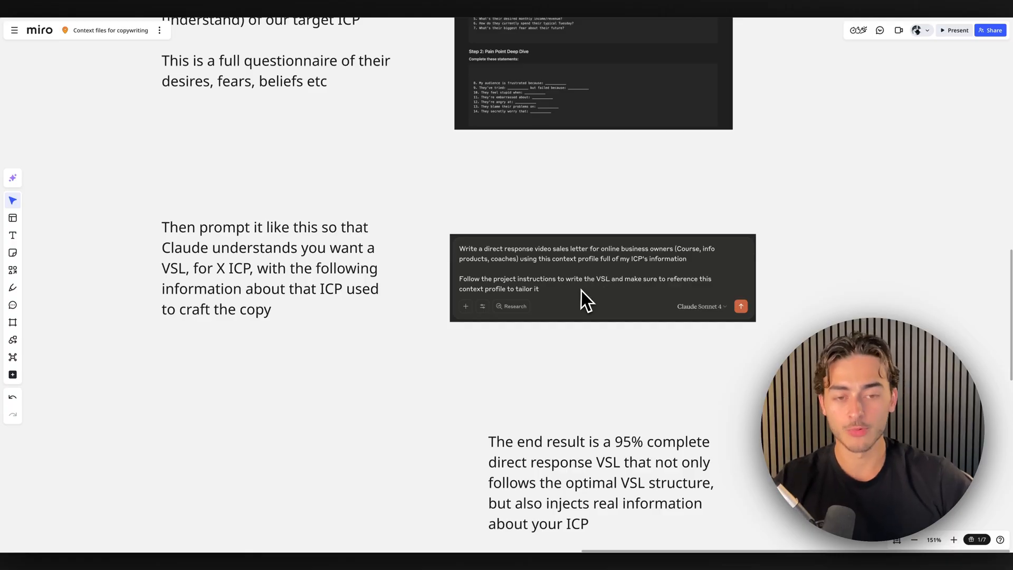
mouse_move(621, 304)
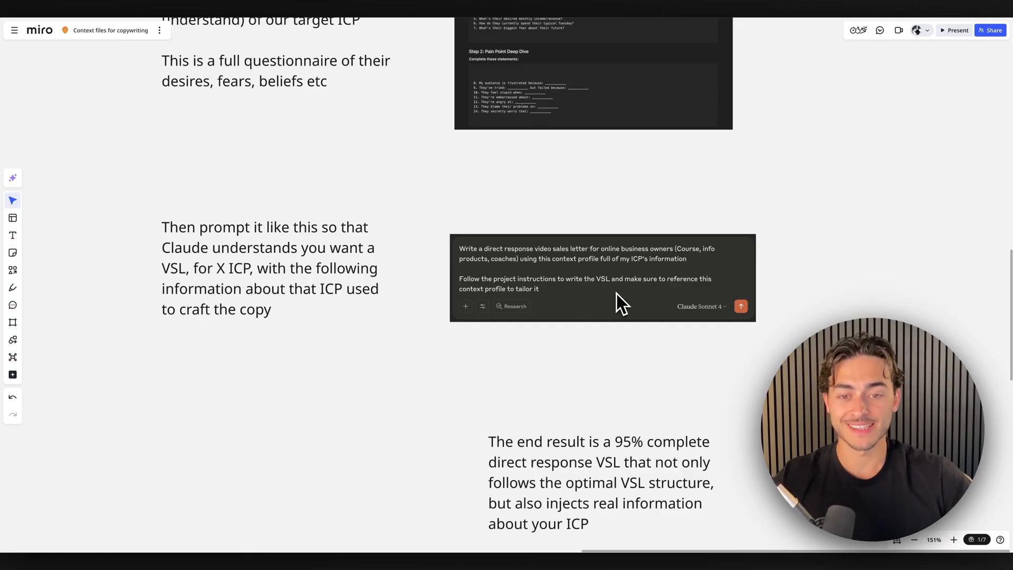
mouse_move(586, 304)
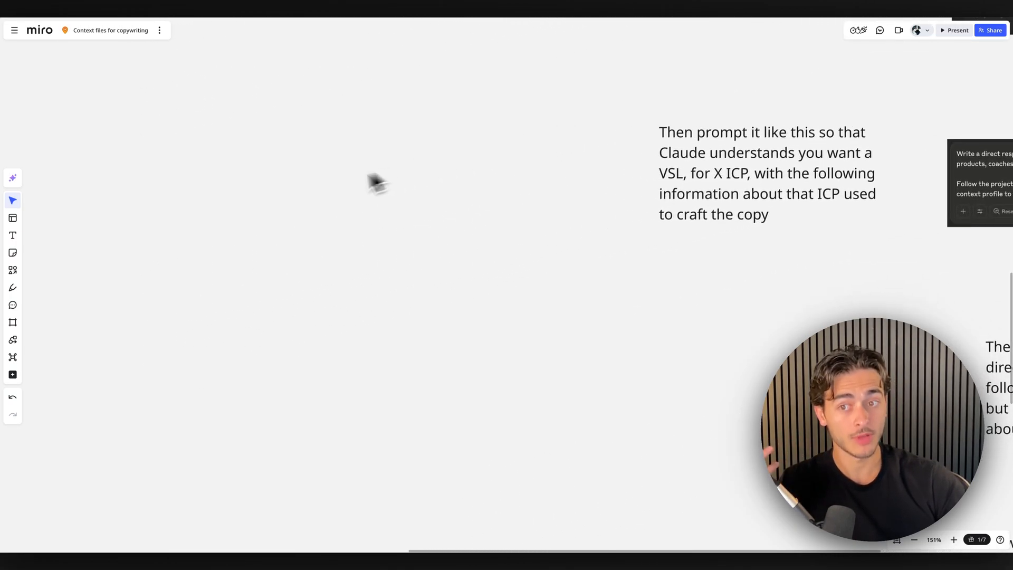
- Scroll through the end-result and emails notes to the 'master copywriter' closing note
scroll(down, 3)
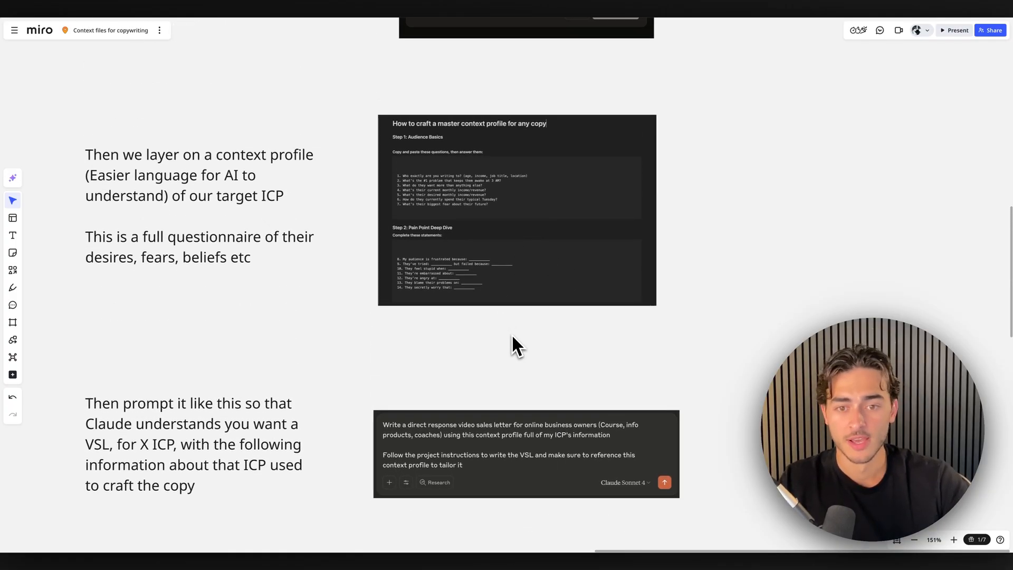
scroll(down, 3)
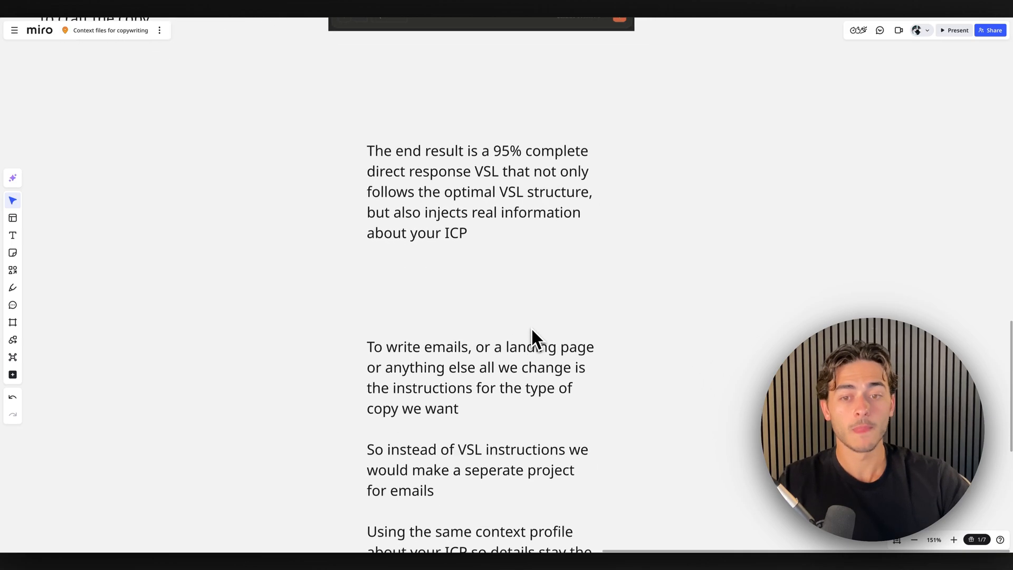
scroll(up, 3)
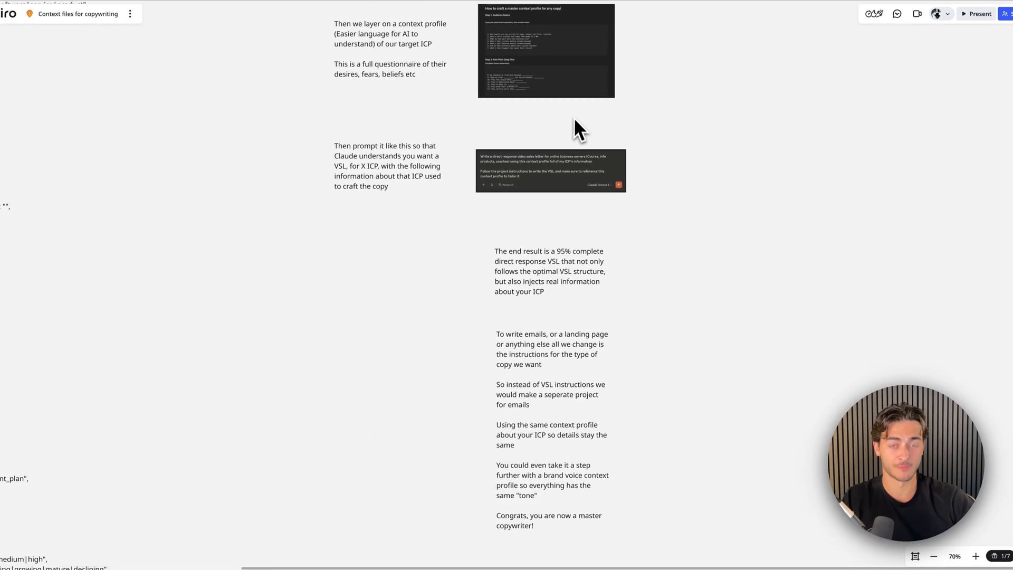
- Scroll to the closing section, from the VSL prompt to the 'master copywriter' note
scroll(down, 3)
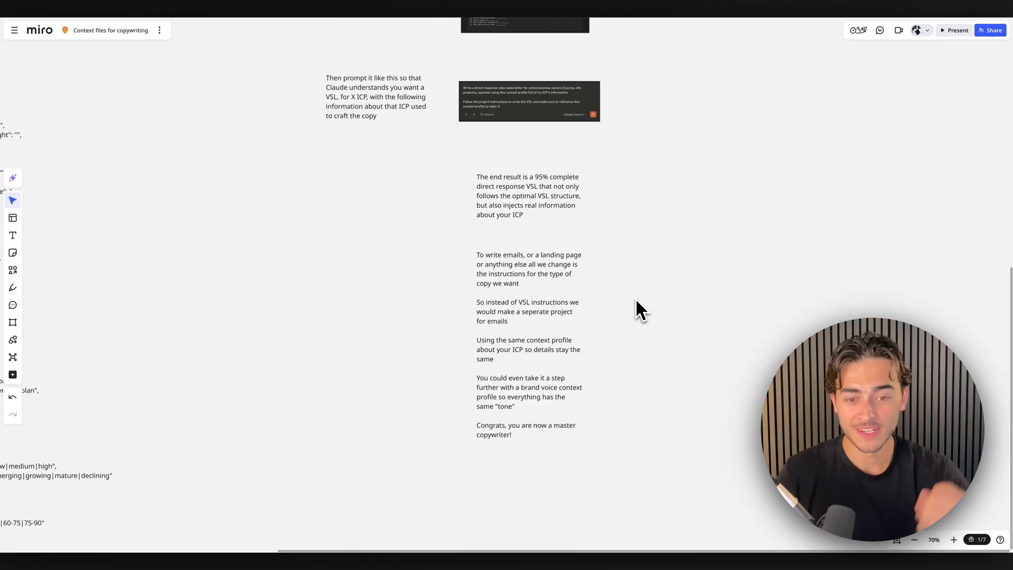
mouse_move(596, 308)
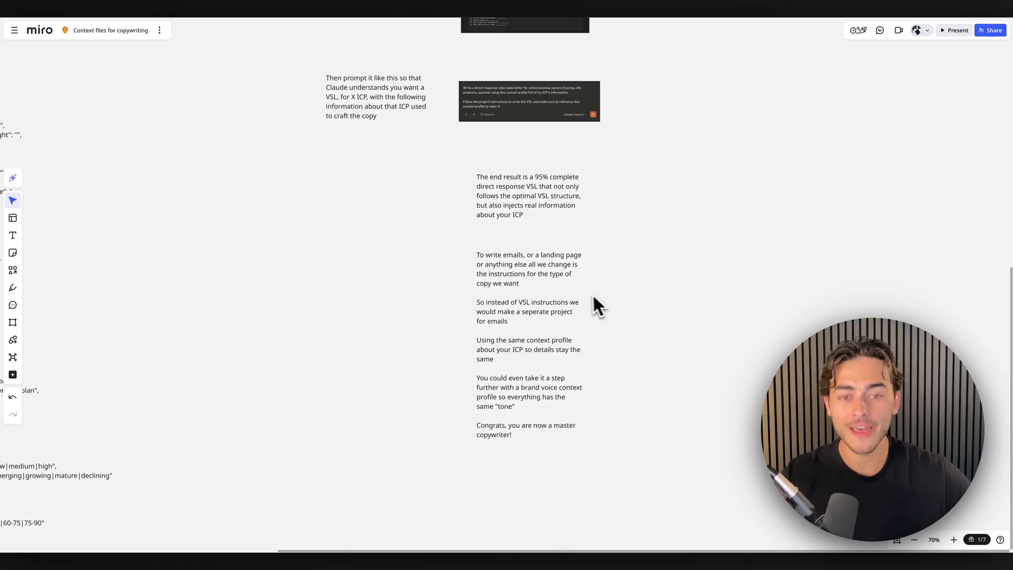
mouse_move(586, 297)
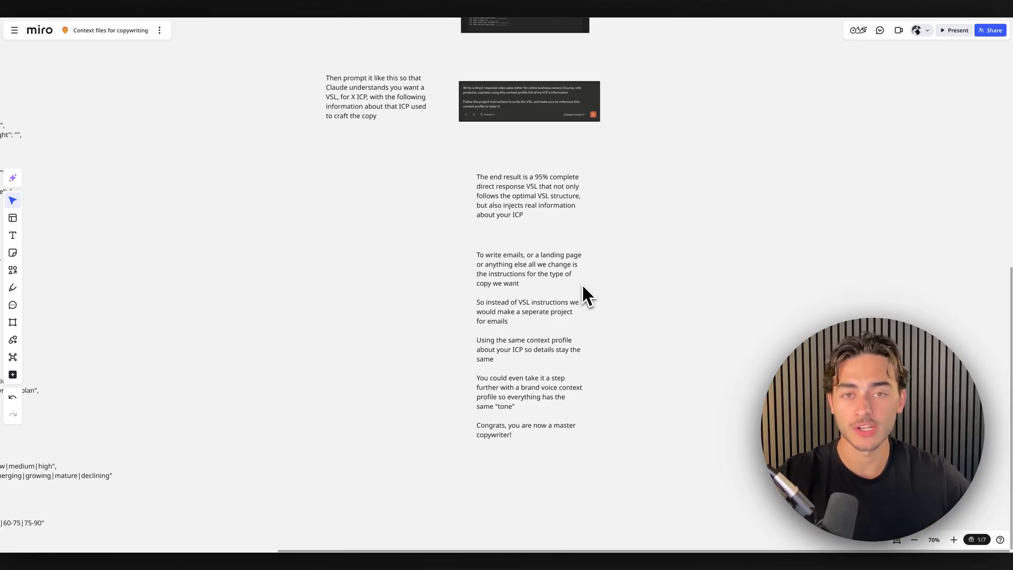
mouse_move(591, 271)
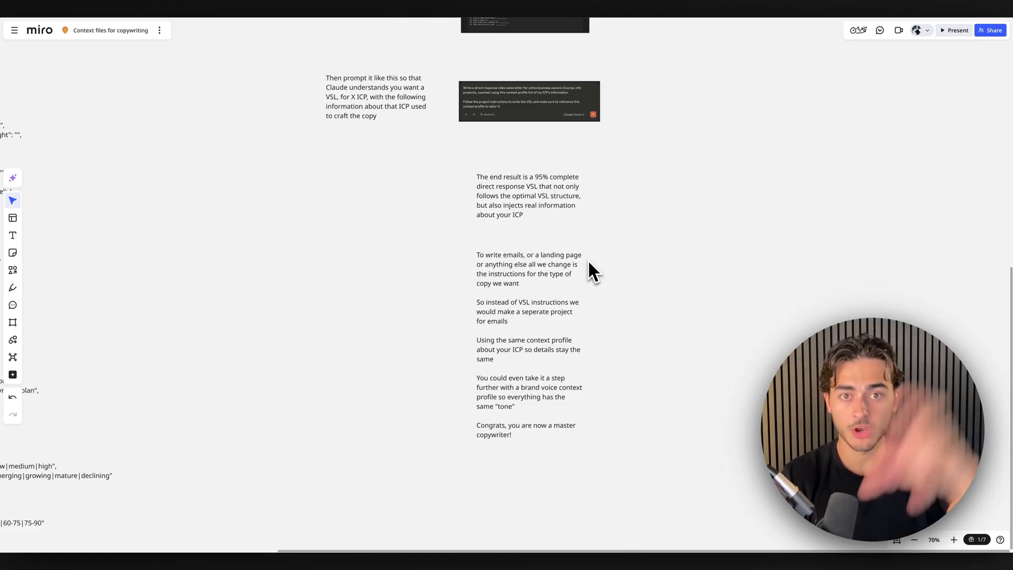
mouse_move(457, 77)
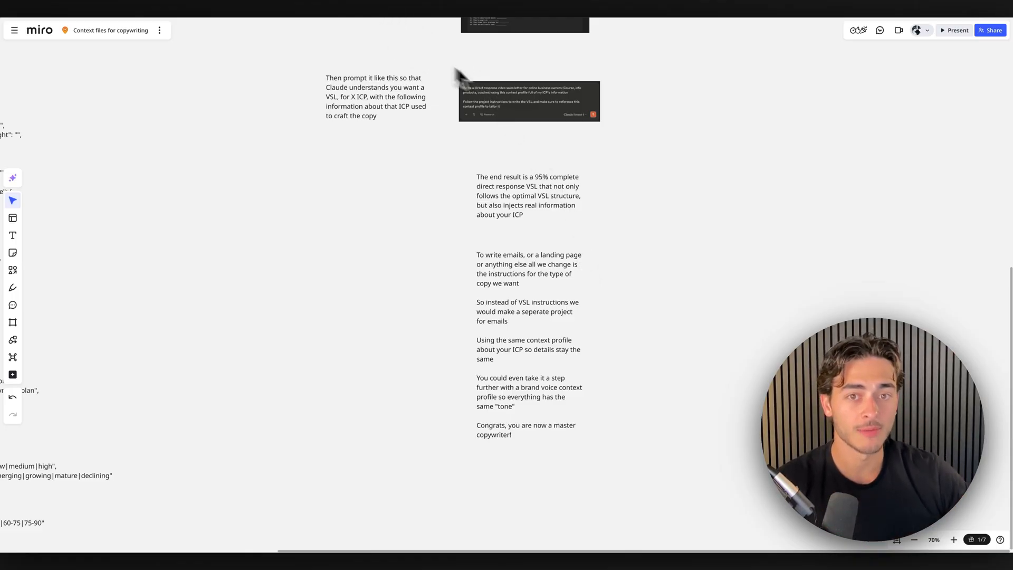
mouse_move(475, 103)
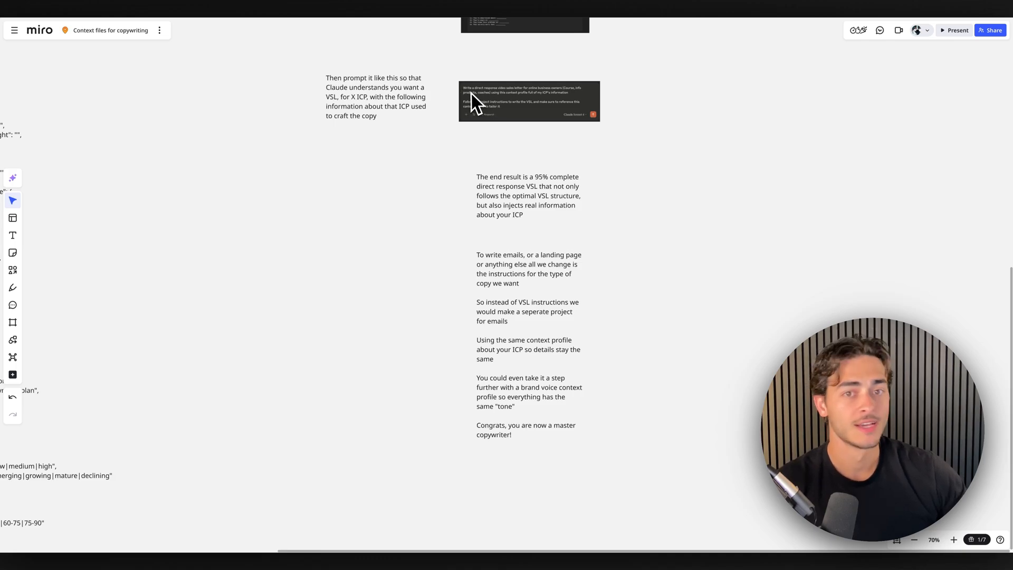
mouse_move(536, 141)
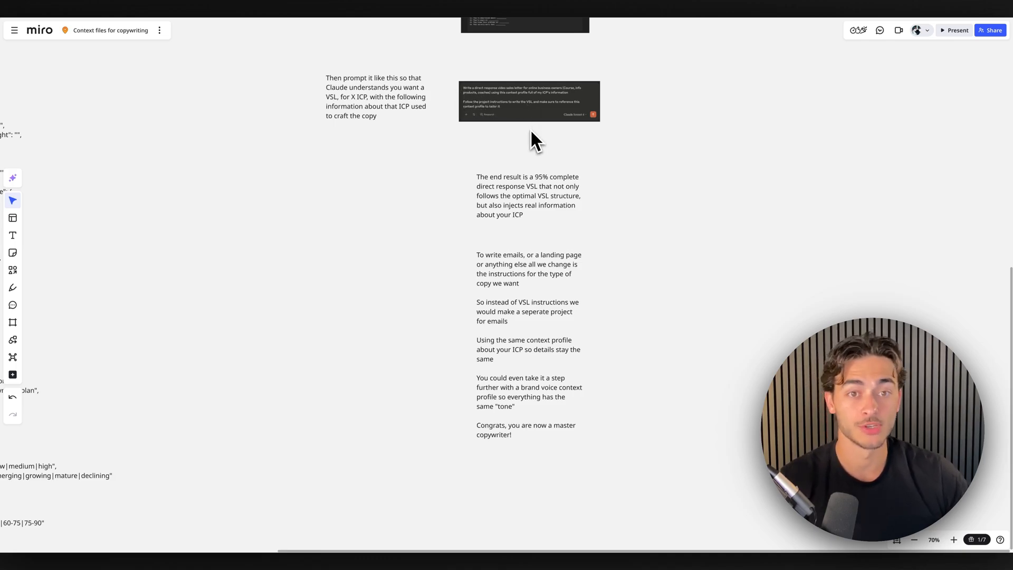
mouse_move(547, 204)
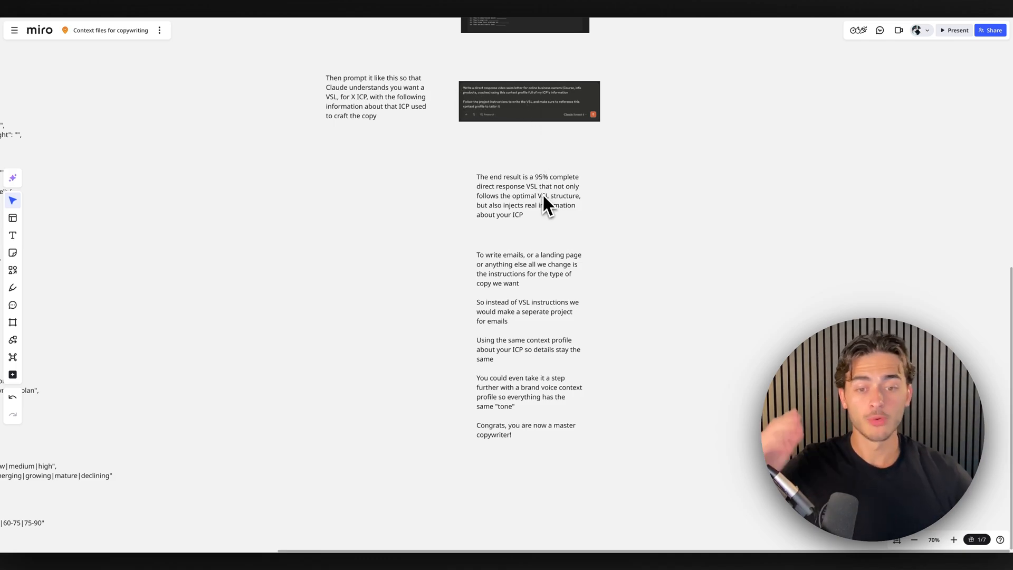
mouse_move(525, 413)
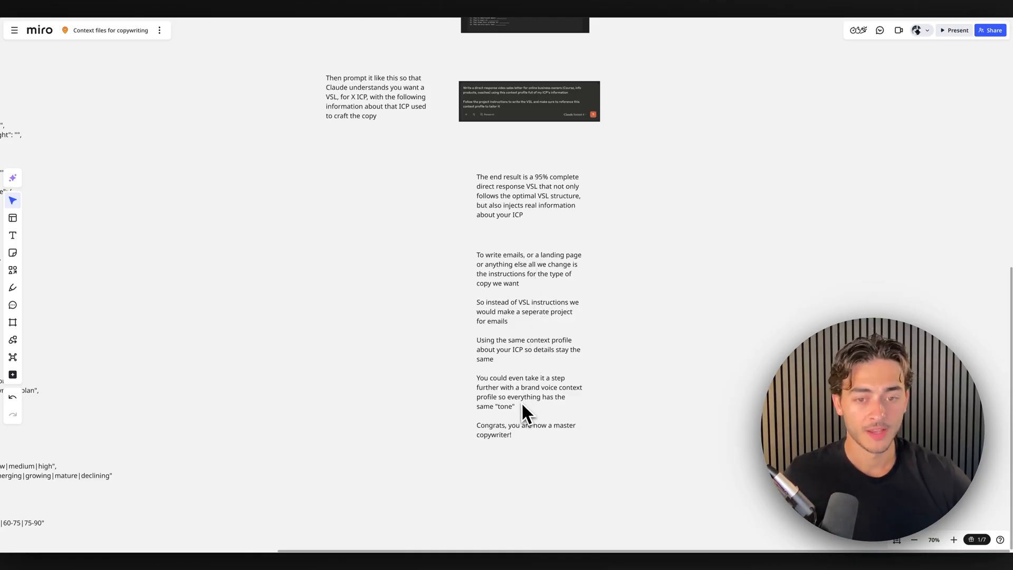
mouse_move(528, 394)
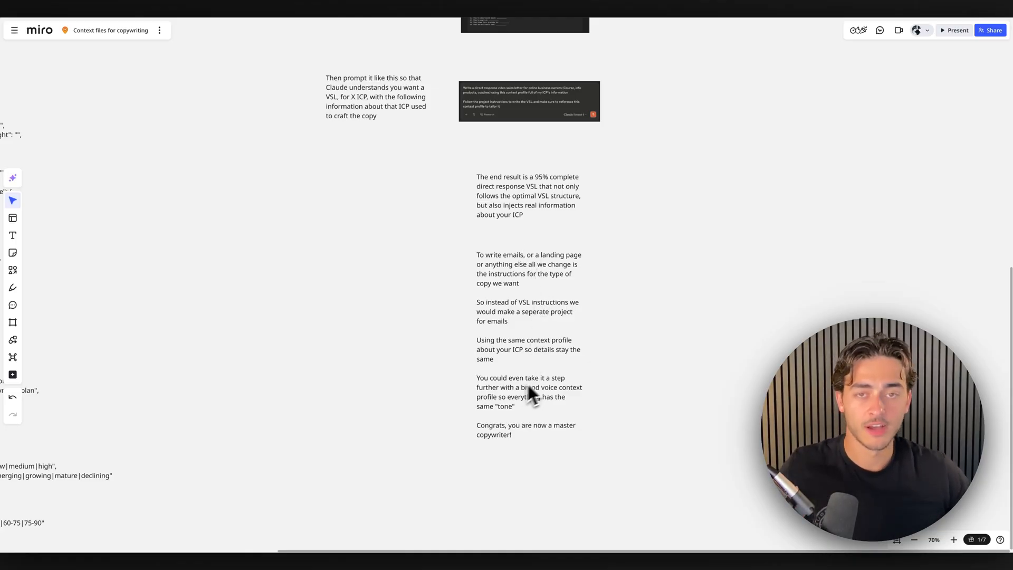
mouse_move(575, 291)
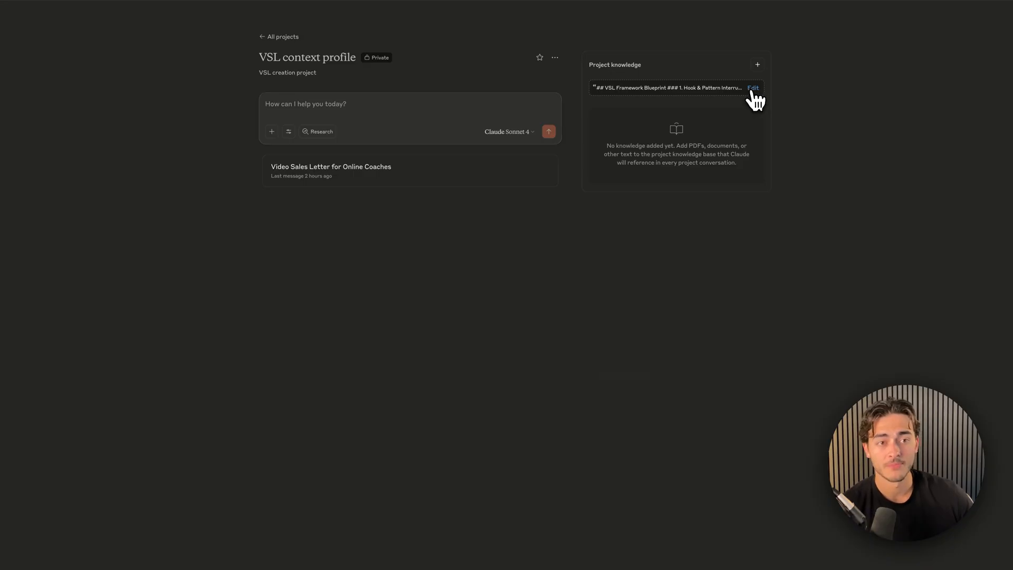
- View the VSL framework blueprint in the project instructions, then cancel without saving
click(753, 87)
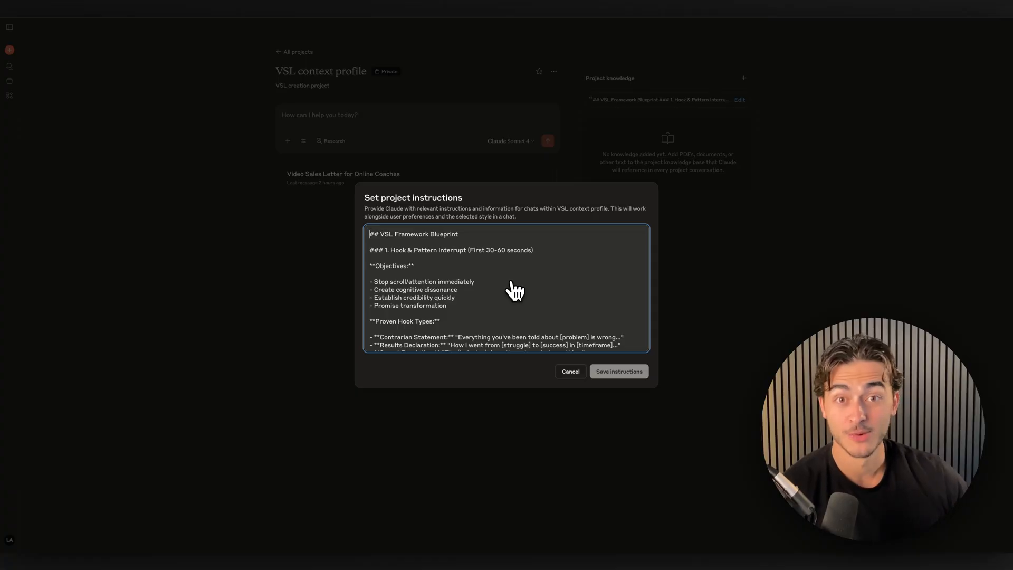
mouse_move(474, 281)
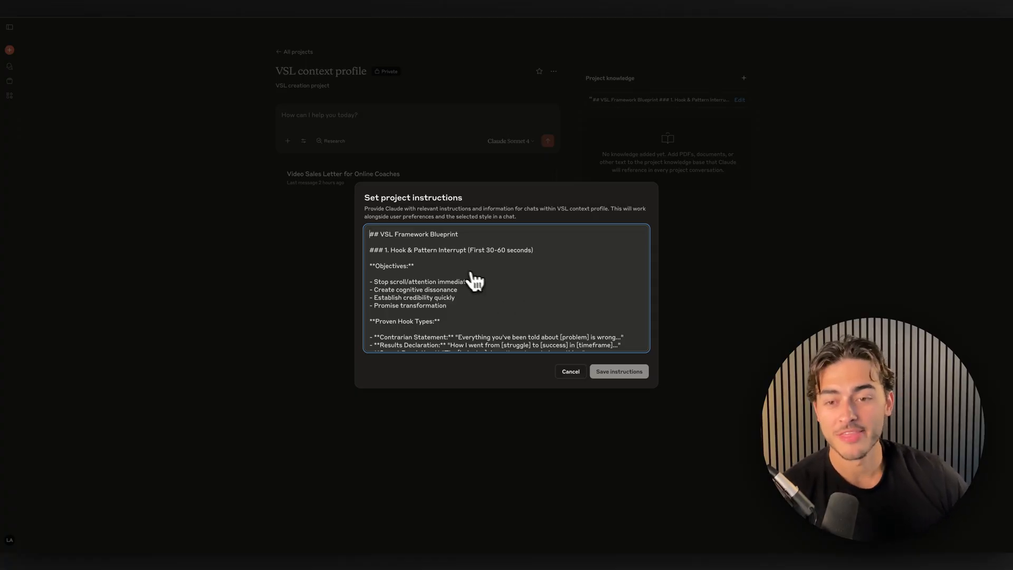
mouse_move(365, 241)
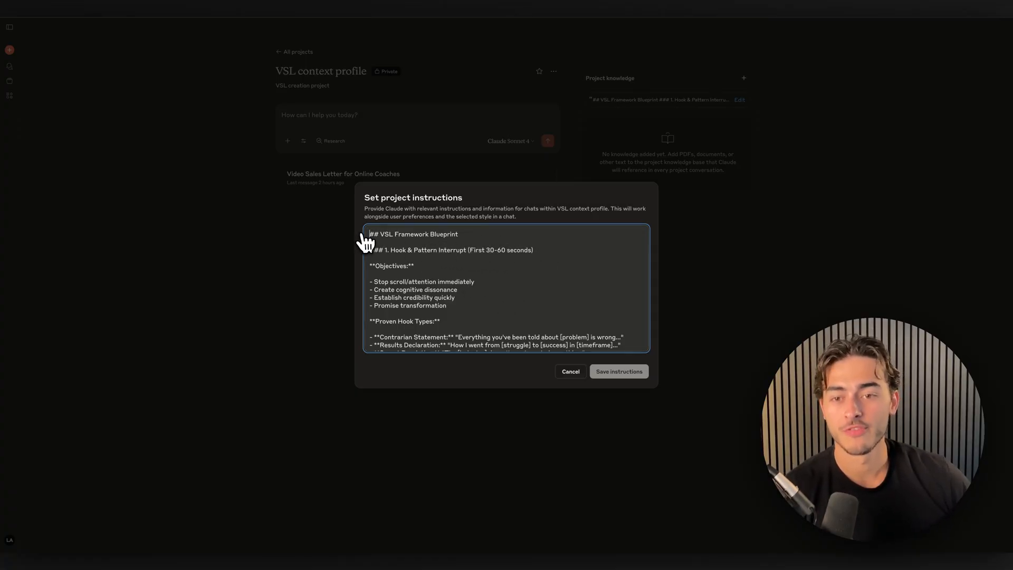
mouse_move(527, 282)
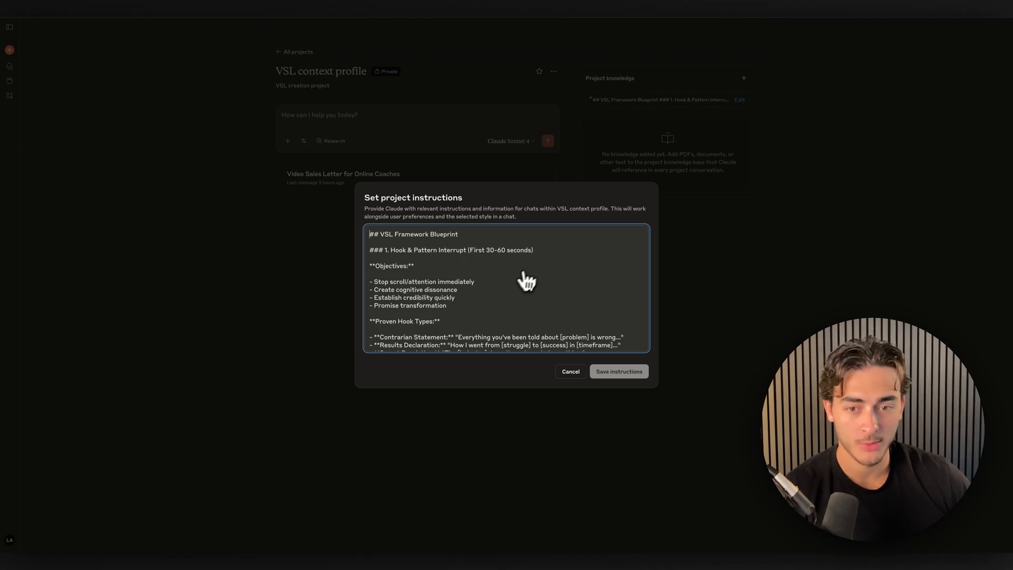
mouse_move(571, 371)
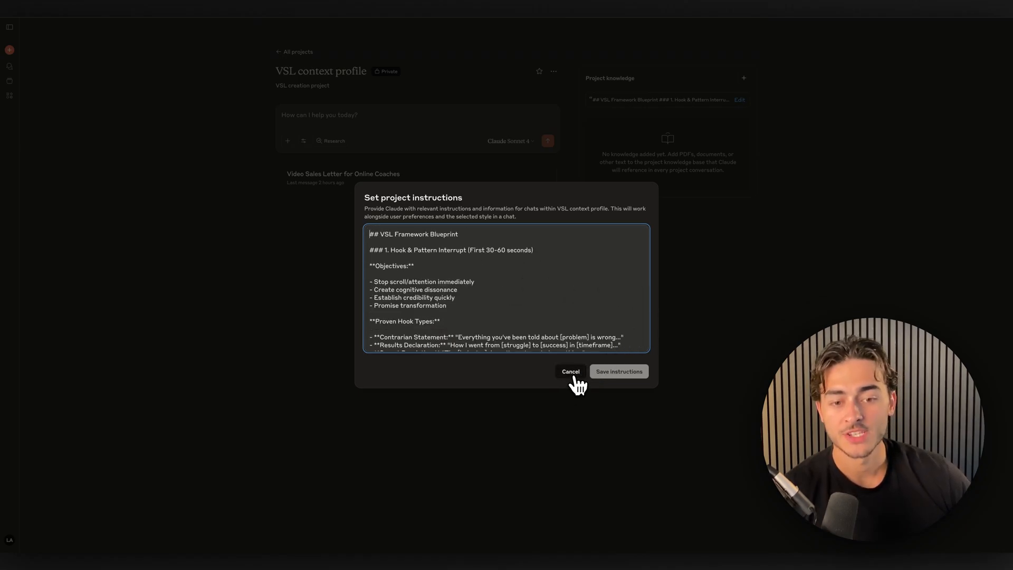
click(571, 372)
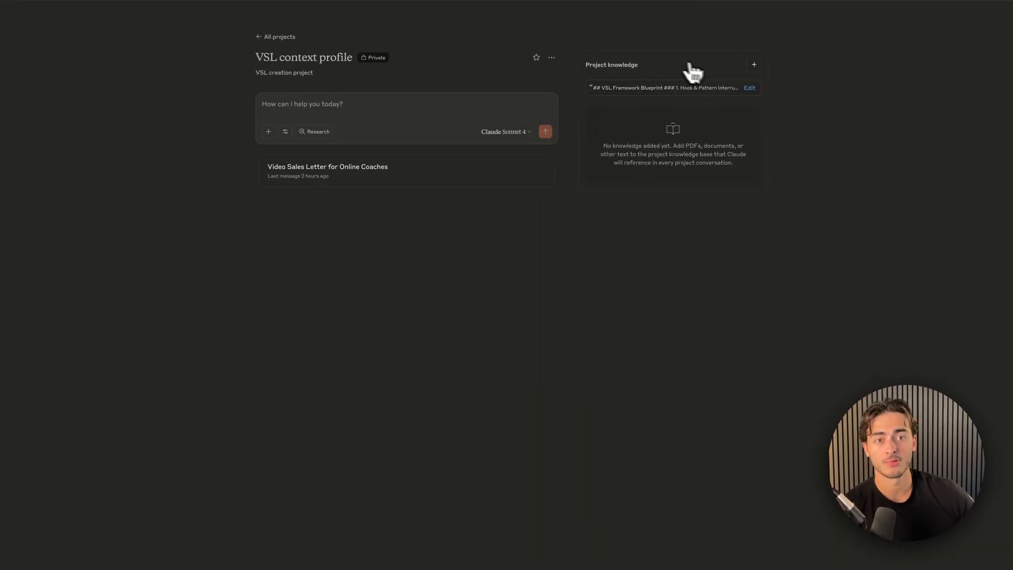
click(9, 26)
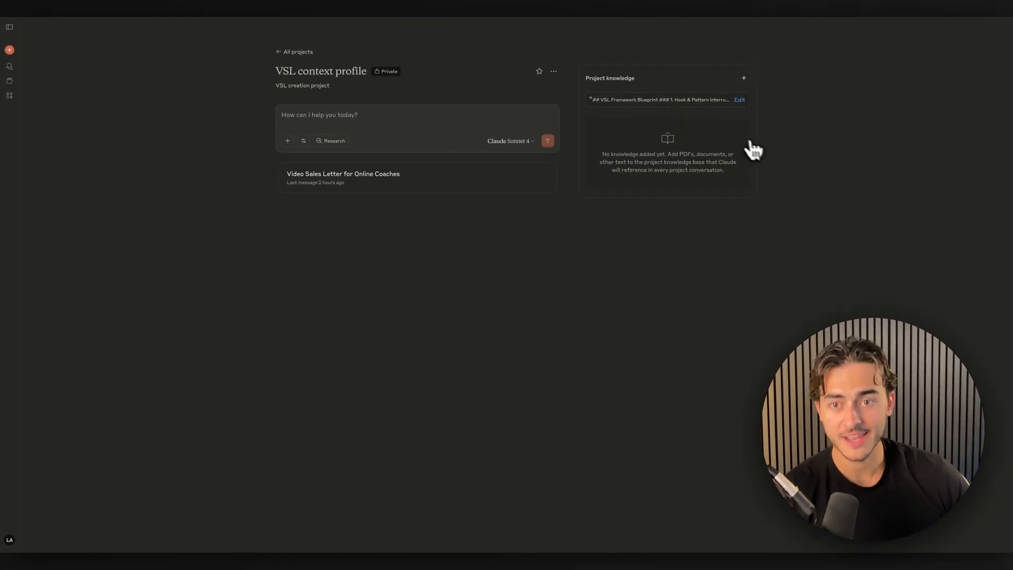
mouse_move(354, 121)
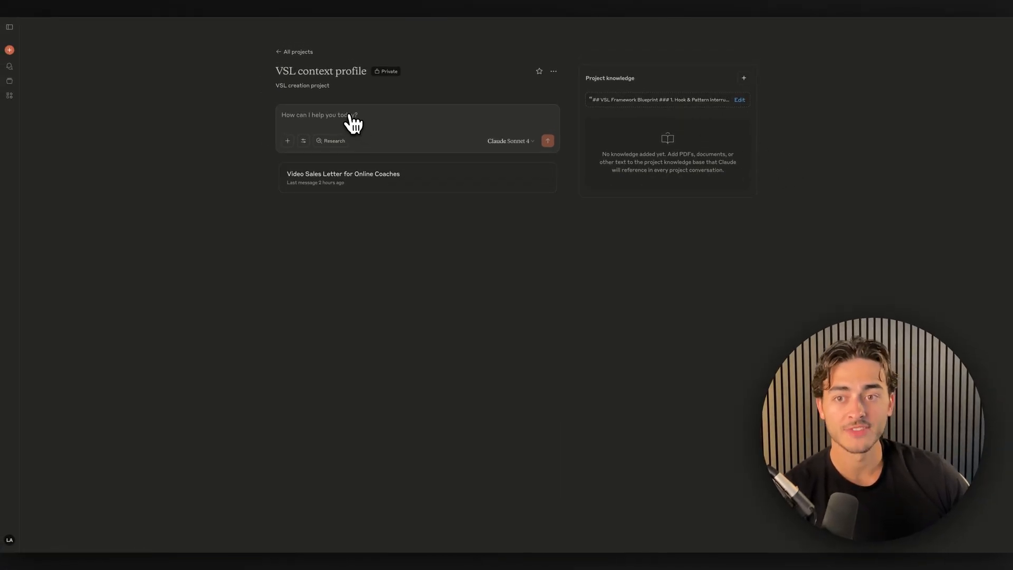
click(343, 178)
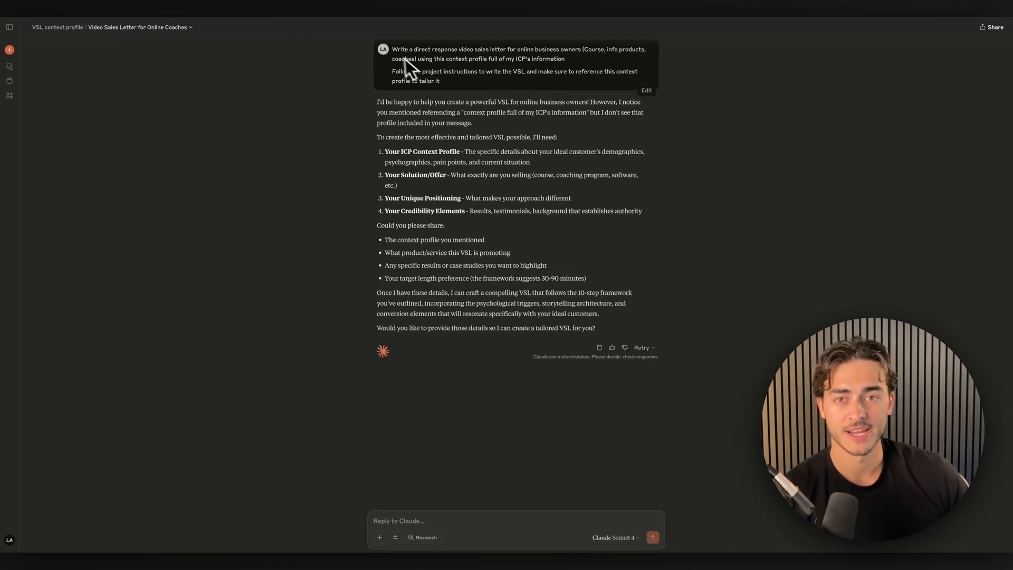
mouse_move(401, 113)
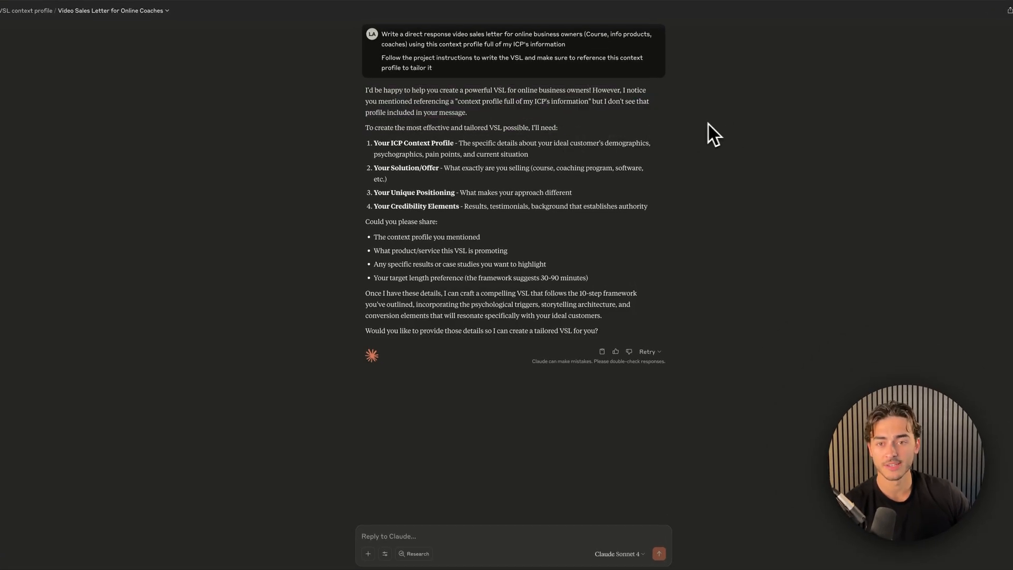
drag(373, 143, 475, 153)
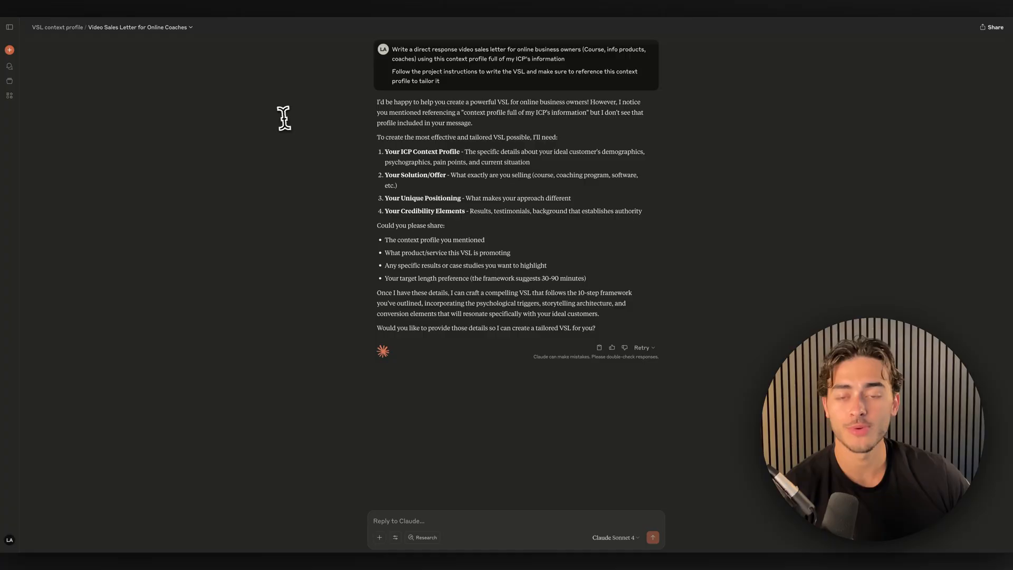
mouse_move(346, 163)
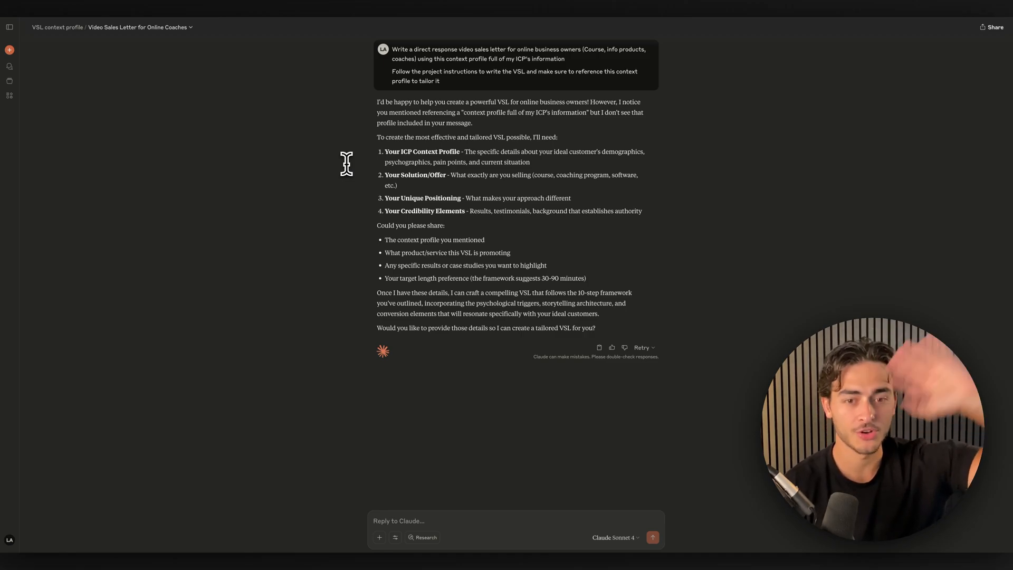
mouse_move(340, 181)
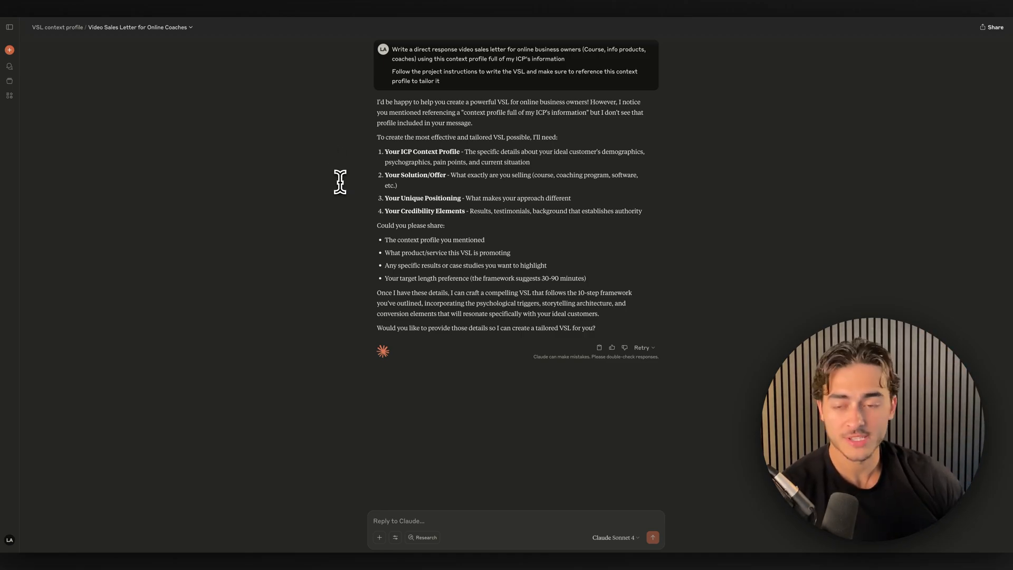
click(57, 27)
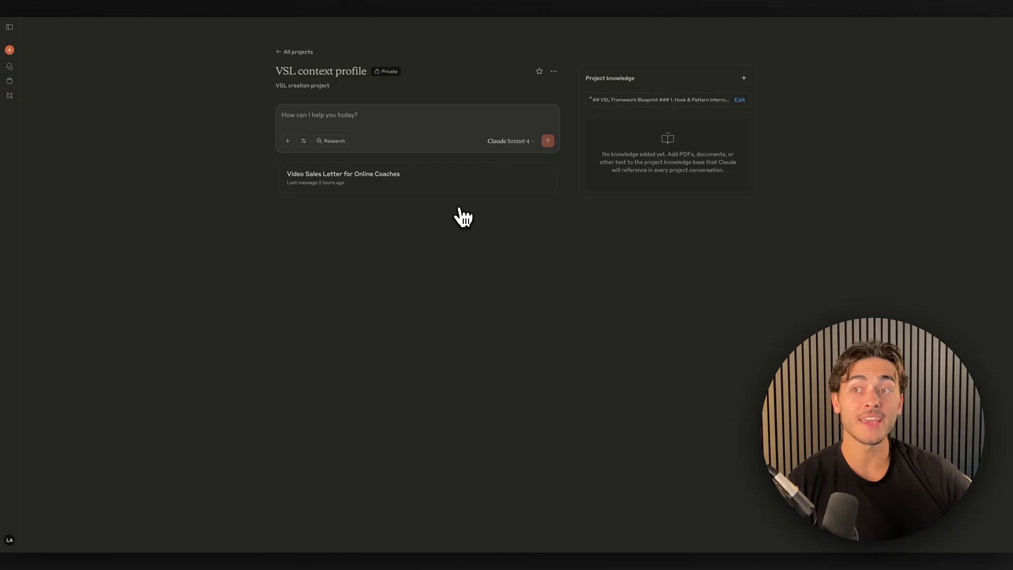
mouse_move(372, 84)
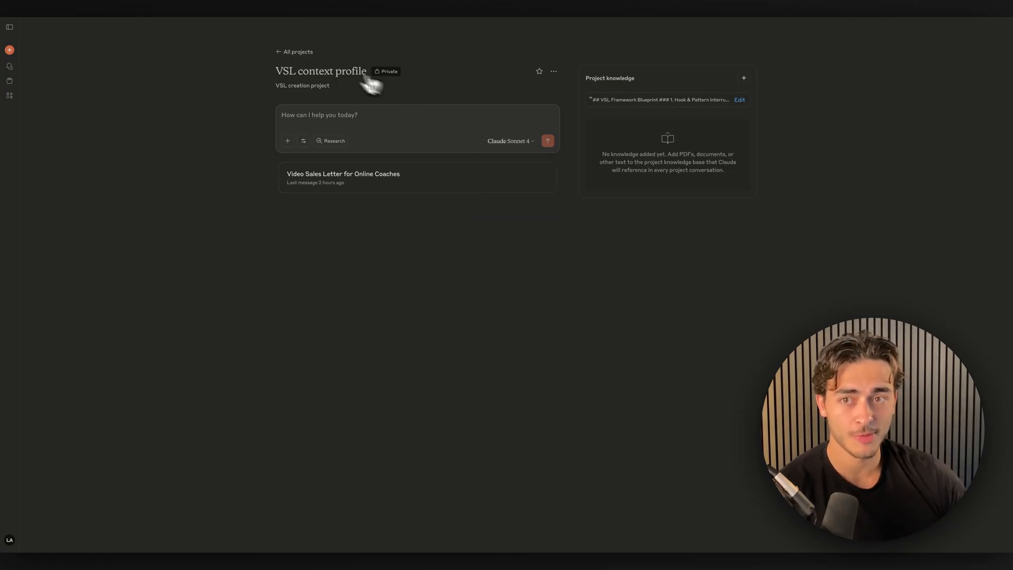
- Go to 'All projects' to list VSL context profile, Ai VSL and Instagram Reel Copywriter
click(298, 51)
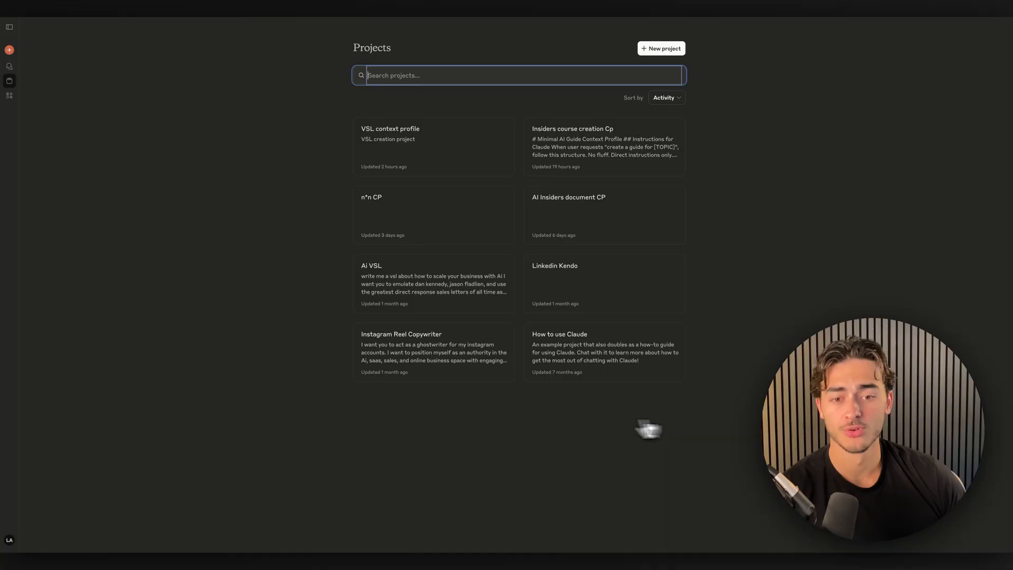
mouse_move(340, 305)
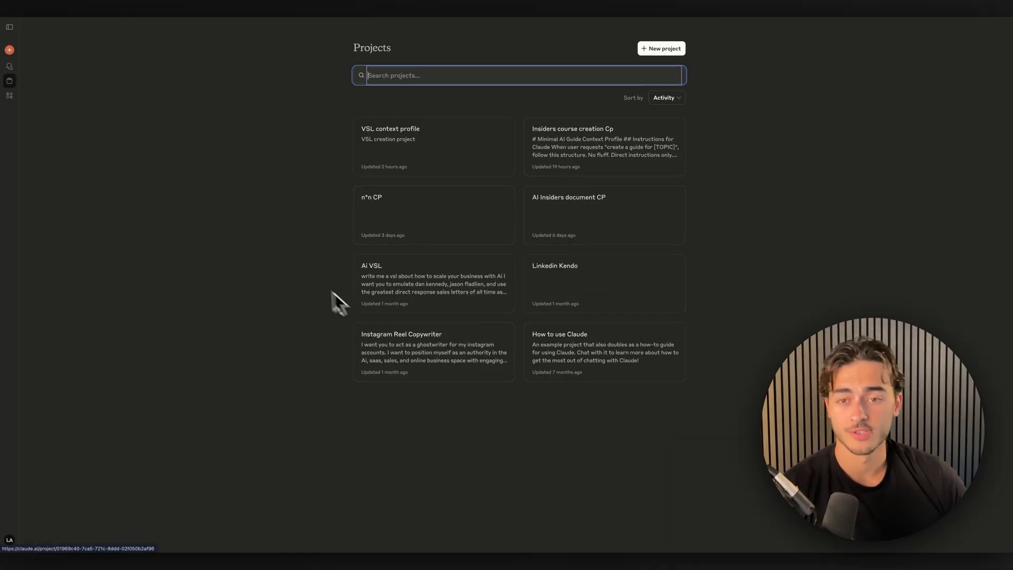
mouse_move(311, 282)
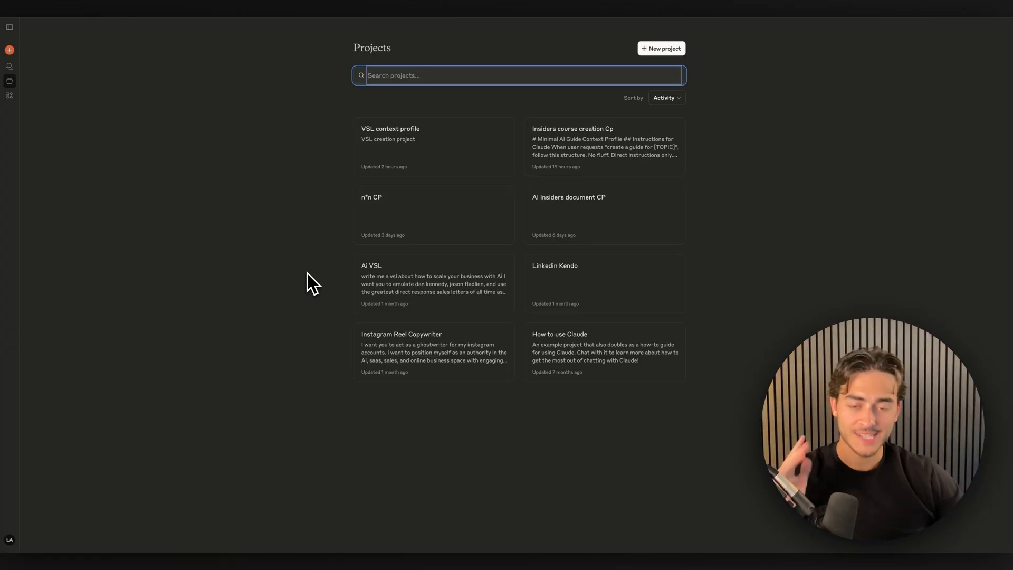
mouse_move(116, 25)
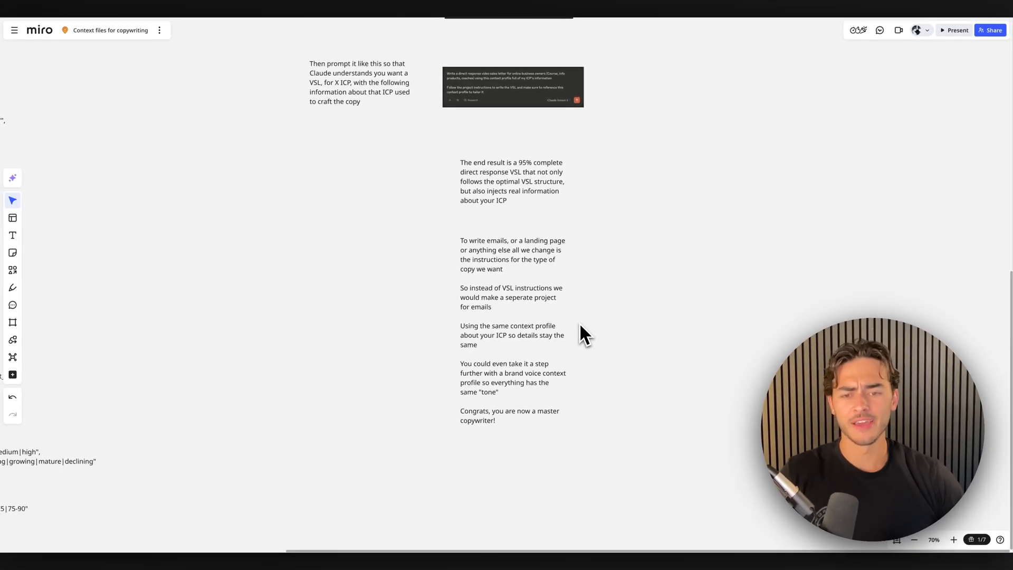
mouse_move(523, 388)
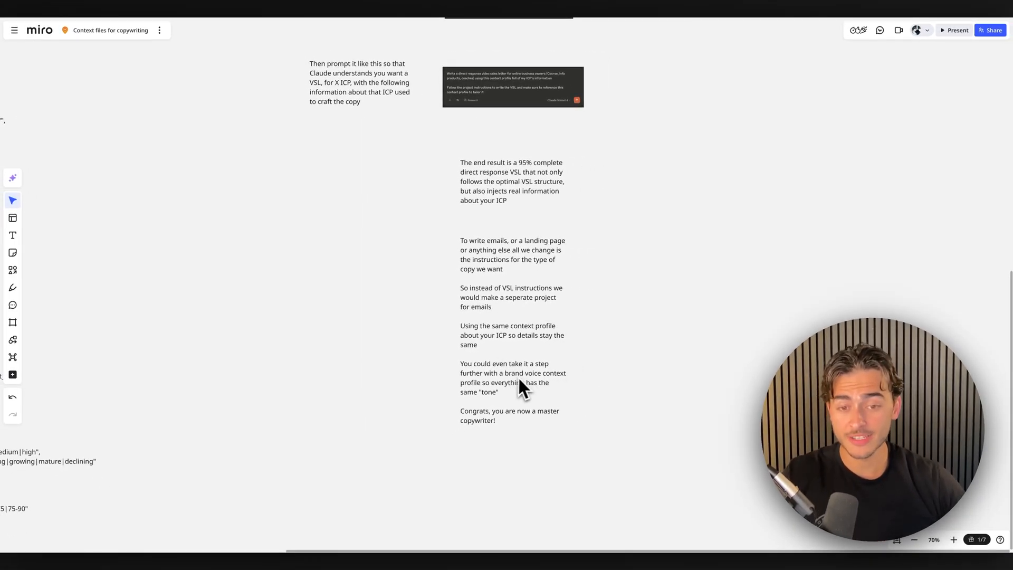
click(512, 382)
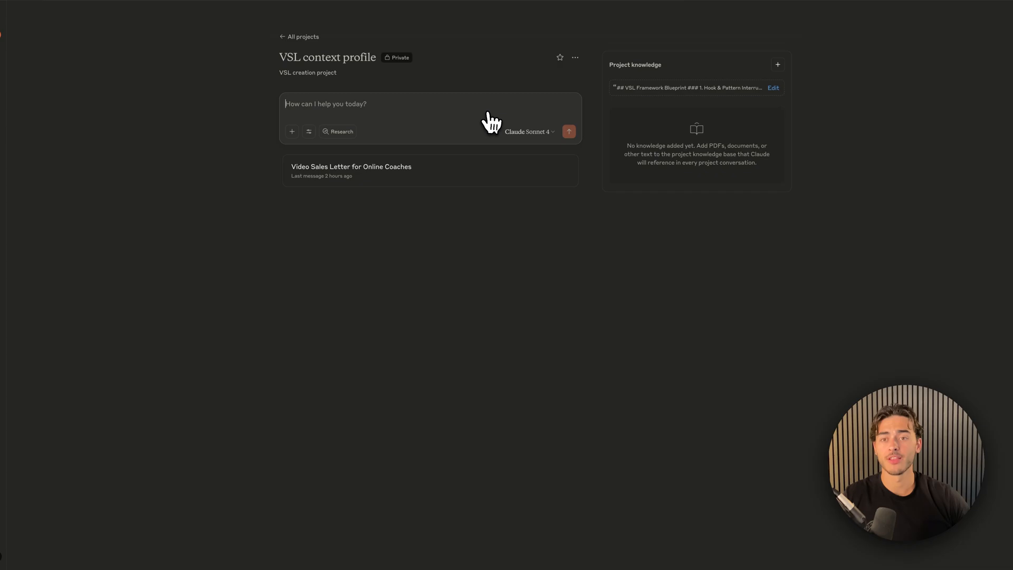
click(9, 26)
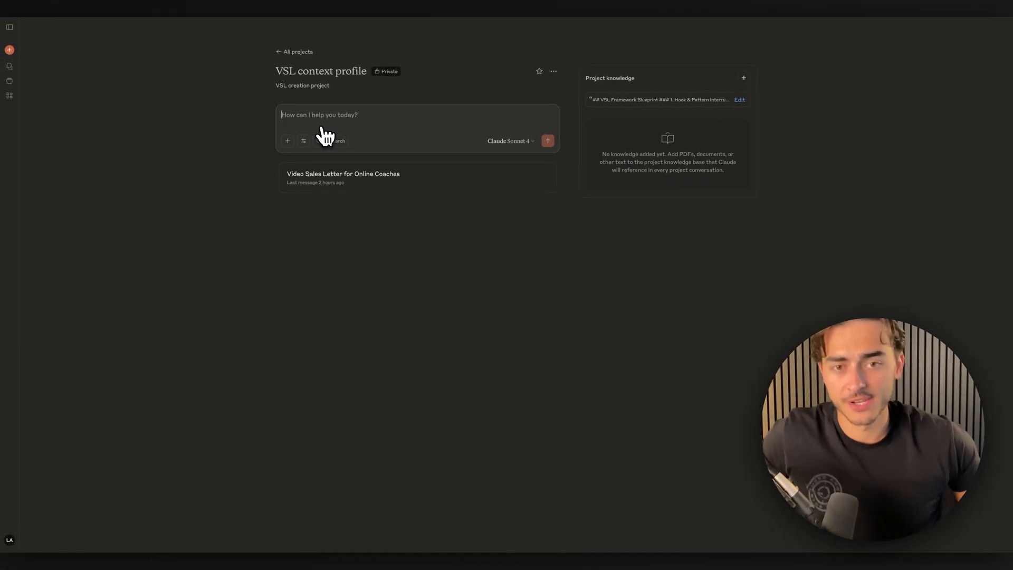
mouse_move(371, 127)
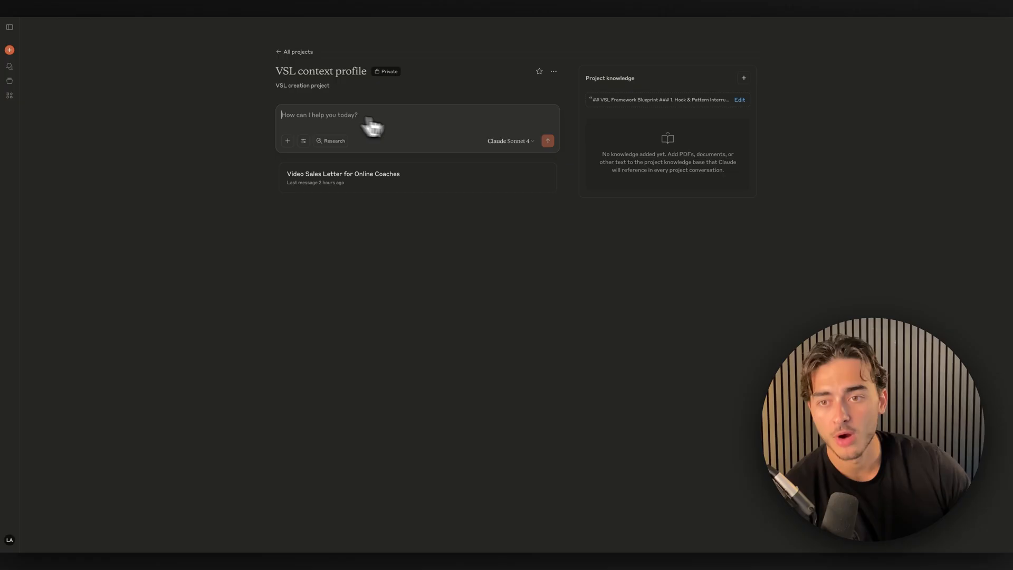
mouse_move(376, 132)
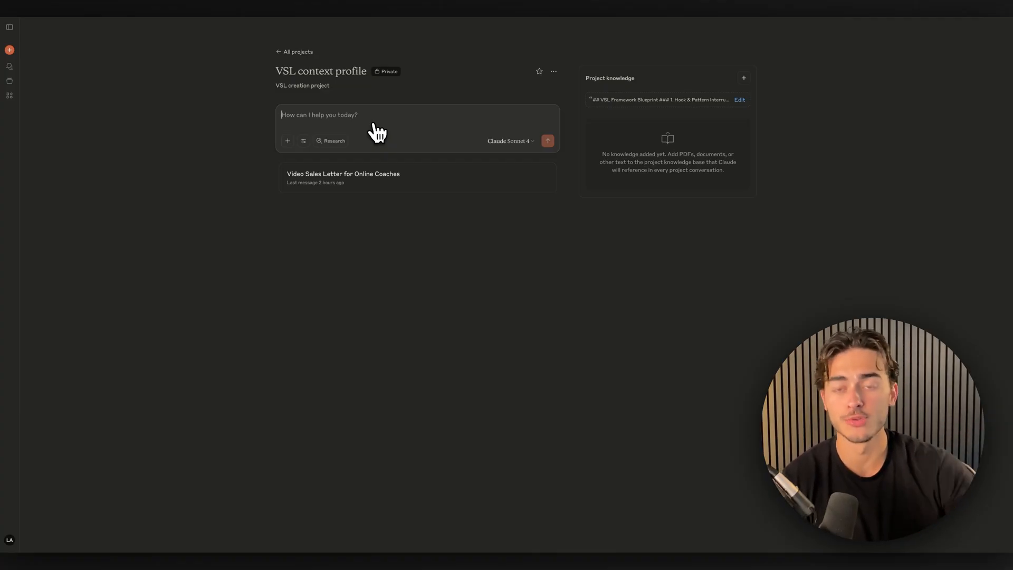
mouse_move(703, 87)
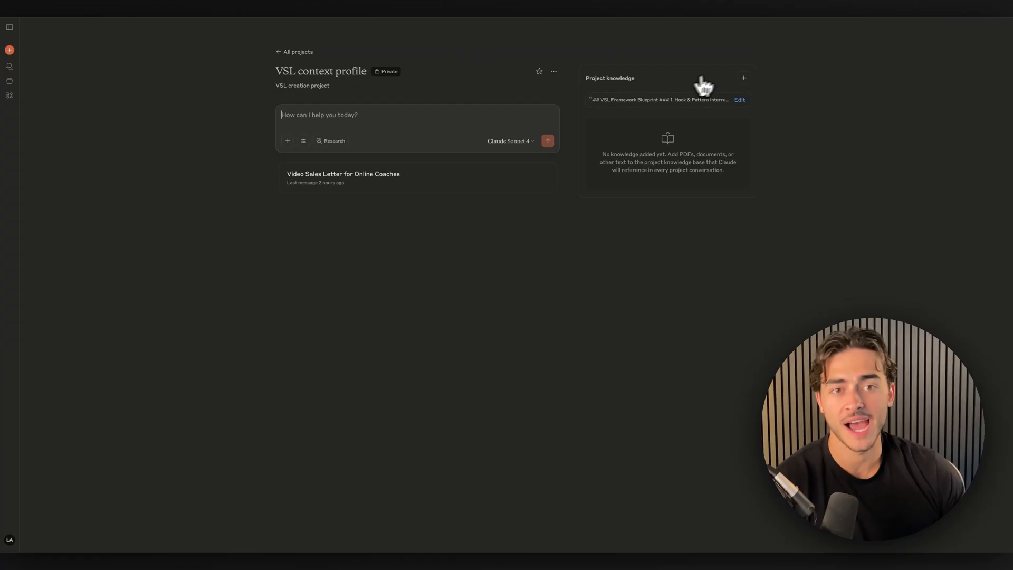
mouse_move(169, 35)
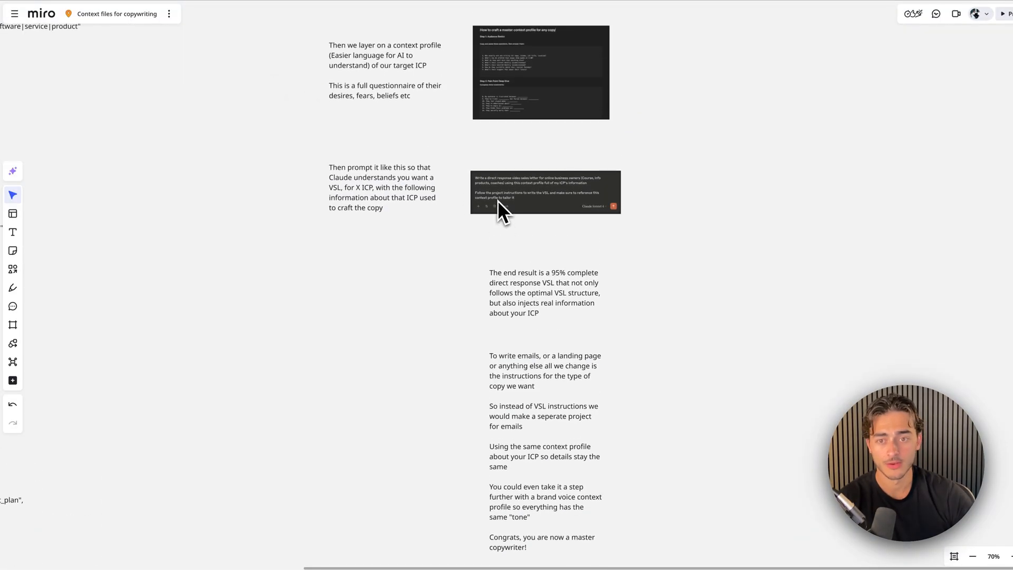
- Scroll the Miro board to see the full copywriting layout, from title to closing notes
scroll(down, 3)
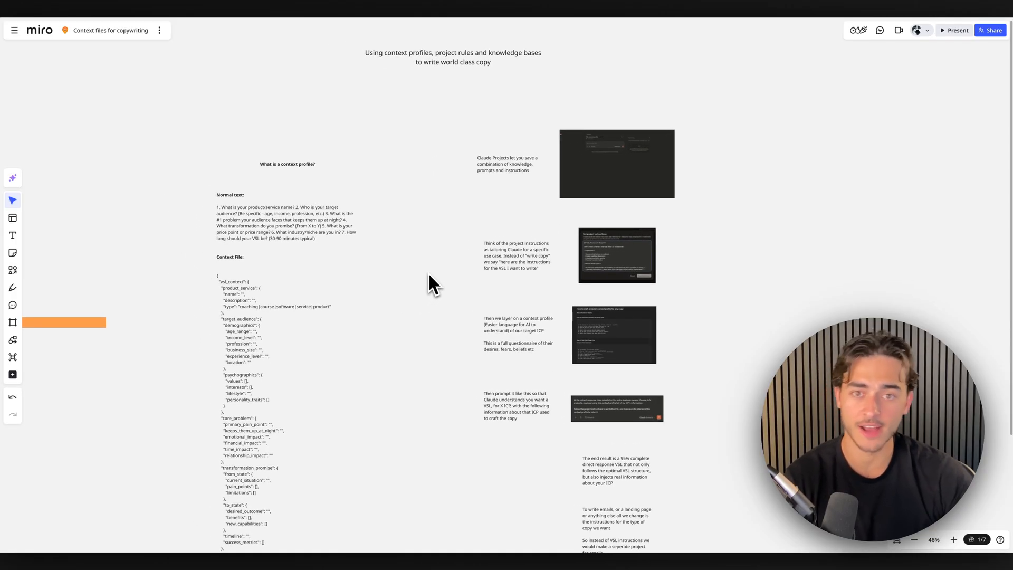
mouse_move(449, 271)
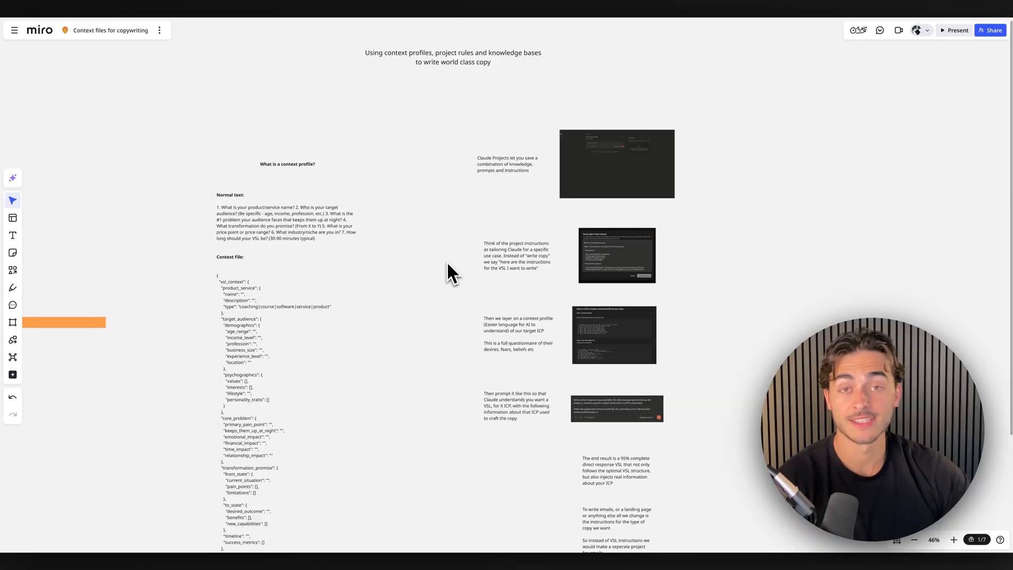